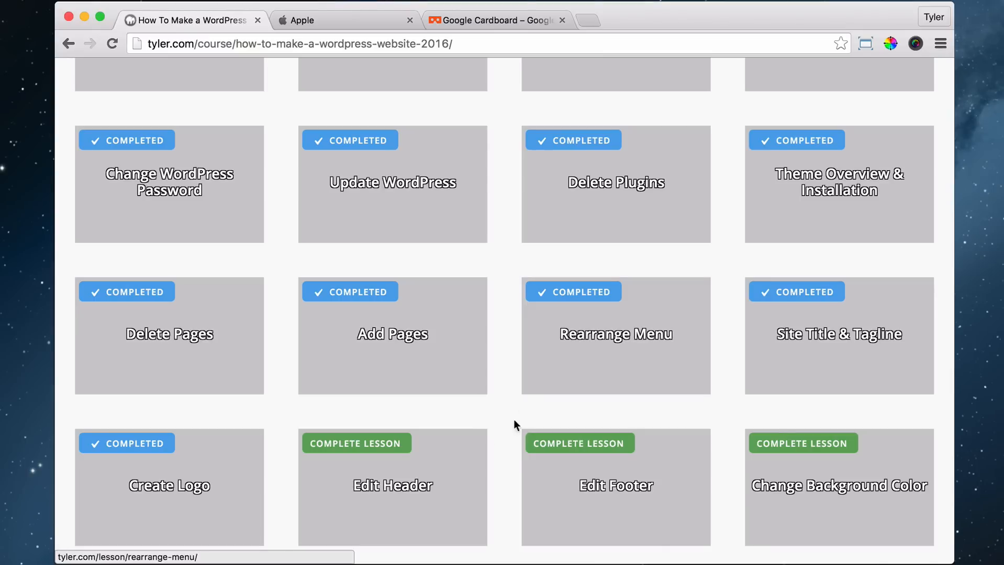
{"action": "mouse_move", "coordinate": [427, 469]}
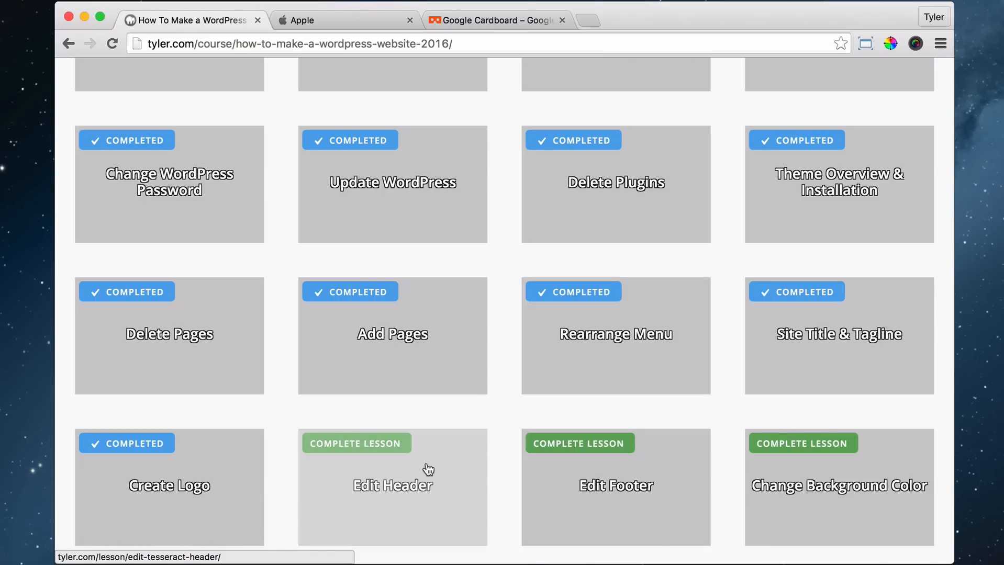
{"action": "mouse_move", "coordinate": [489, 406]}
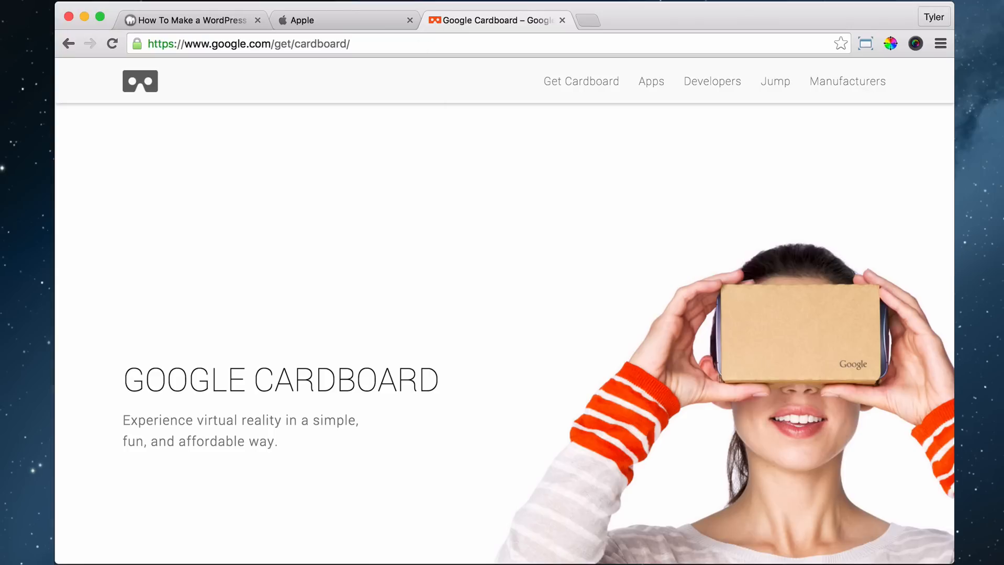
{"action": "mouse_move", "coordinate": [913, 65]}
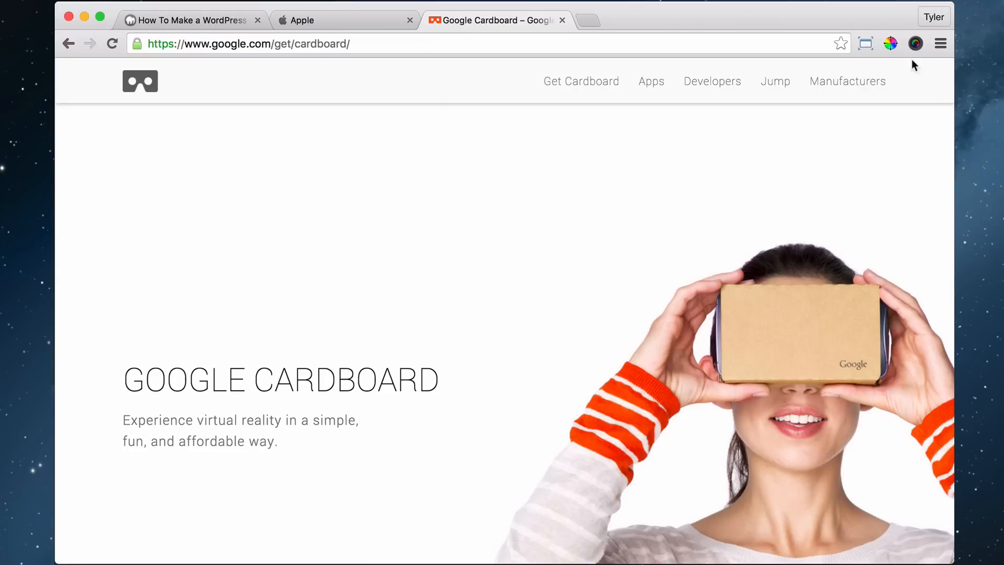
{"action": "mouse_move", "coordinate": [429, 79]}
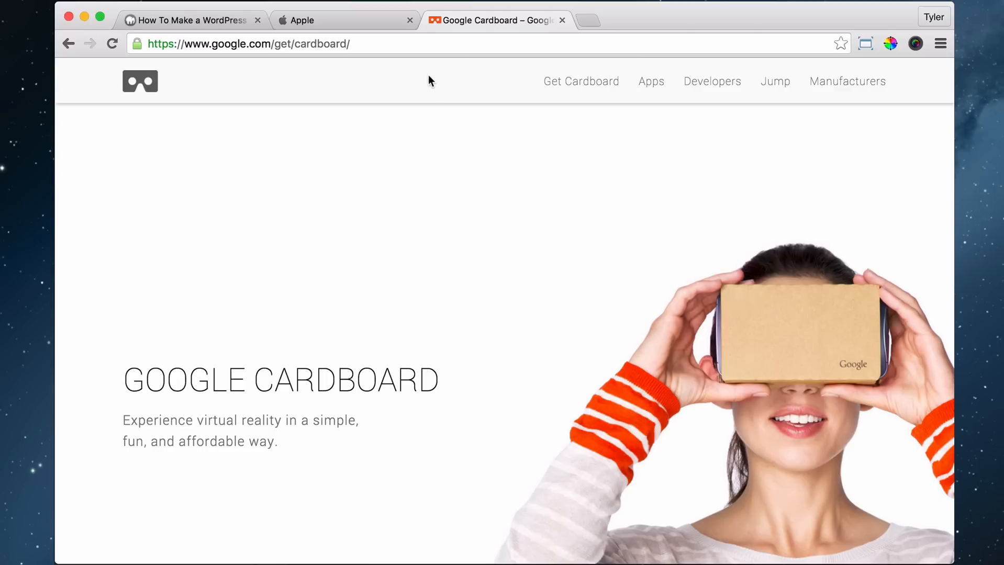
{"action": "mouse_move", "coordinate": [365, 96]}
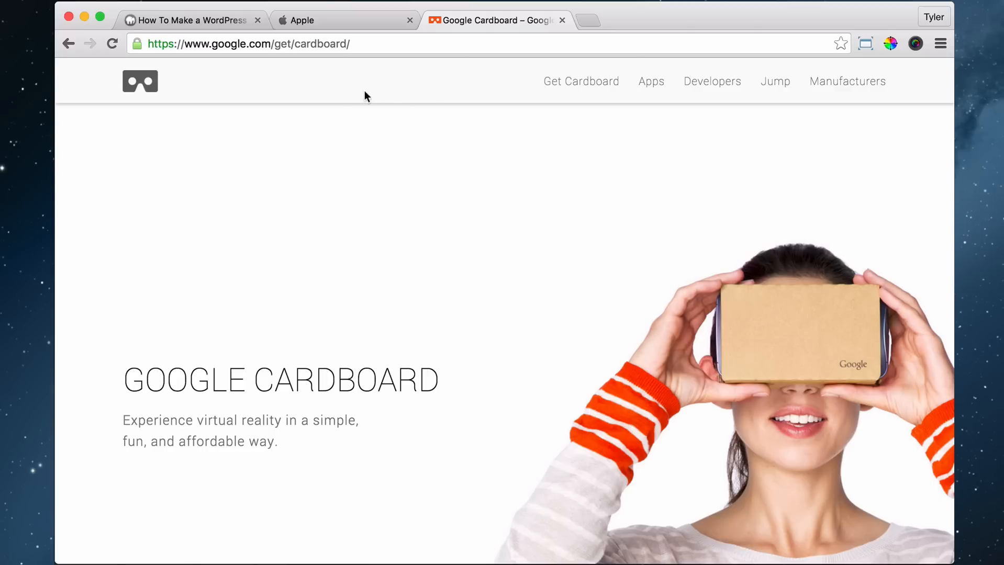
{"action": "mouse_move", "coordinate": [483, 106]}
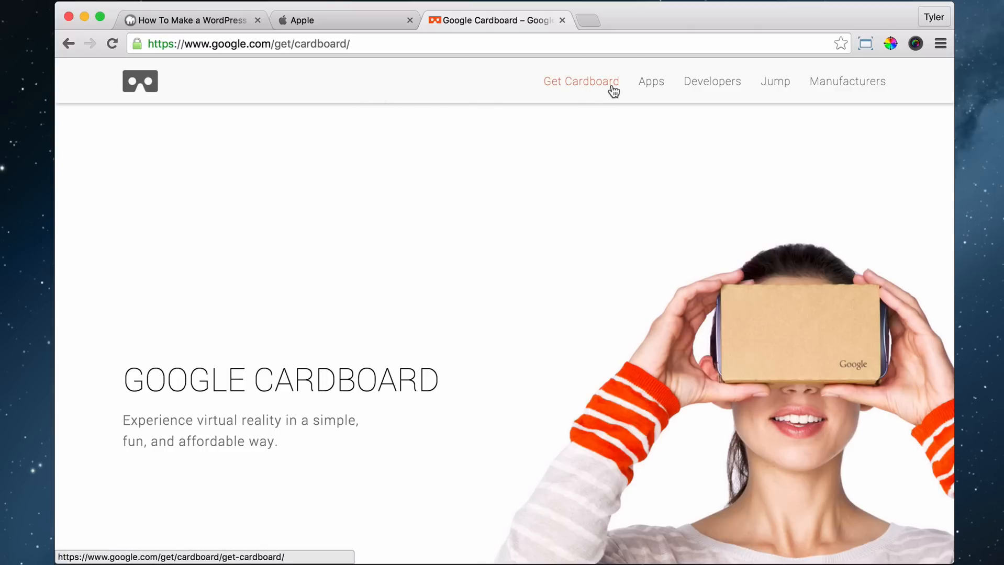
{"action": "mouse_move", "coordinate": [847, 87]}
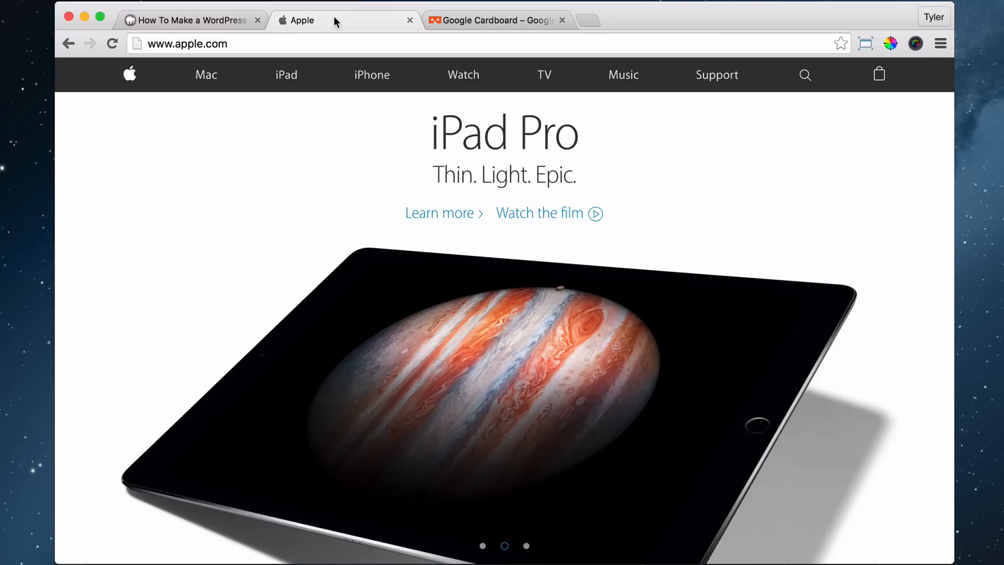
{"action": "mouse_move", "coordinate": [207, 75]}
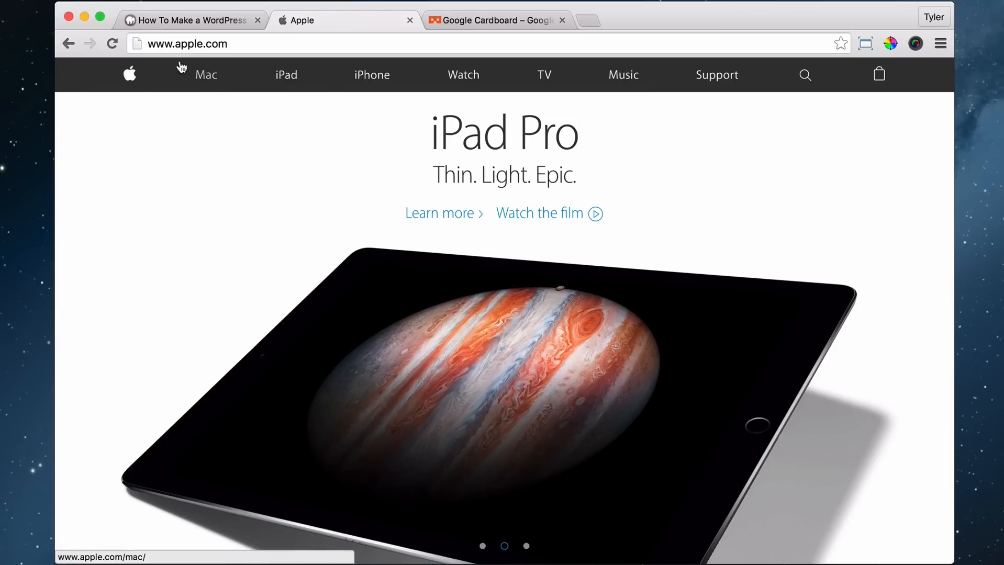
{"action": "mouse_move", "coordinate": [286, 76]}
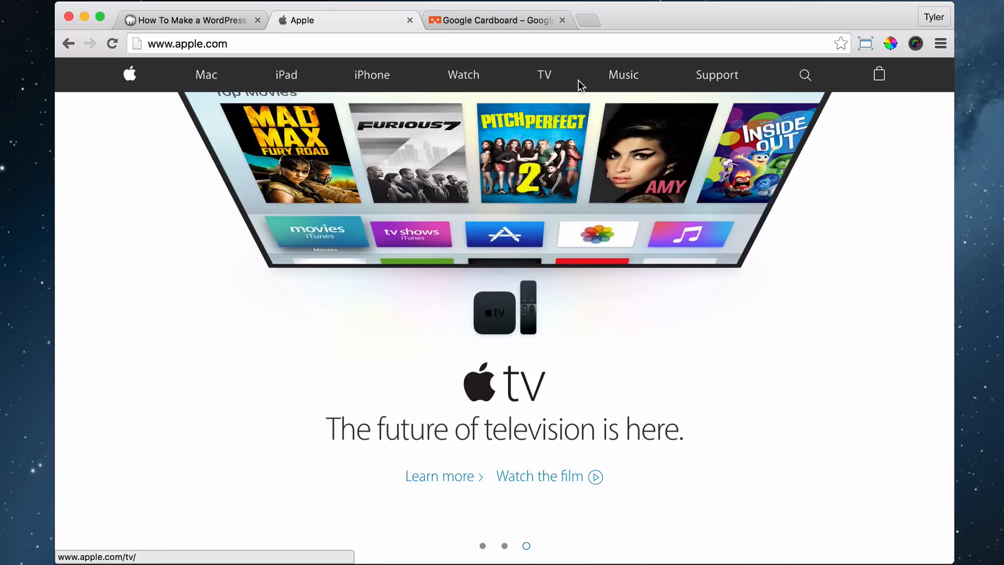
{"action": "mouse_move", "coordinate": [638, 90]}
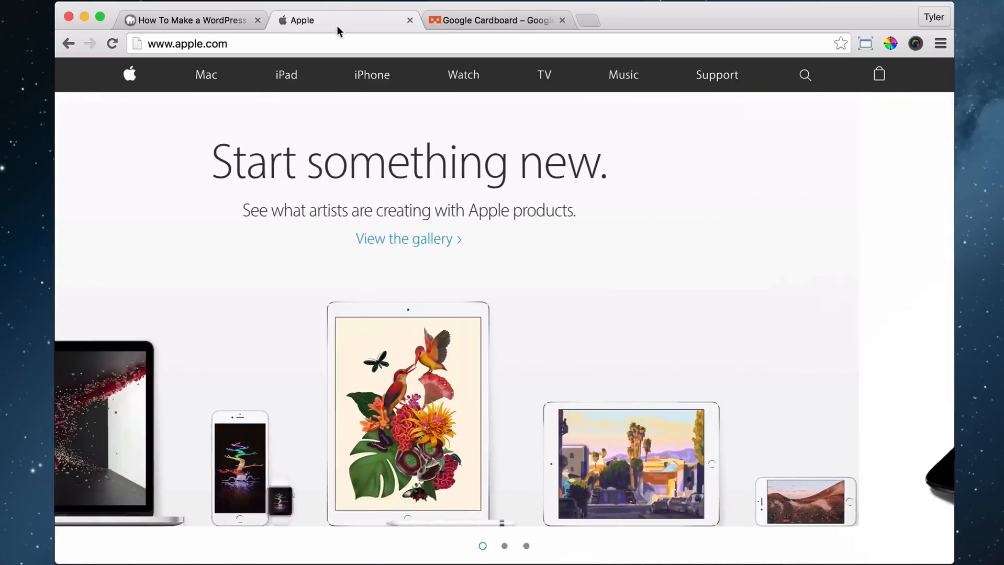
- Switch to the Cardboard site tab and launch the Customizer's Header Options for it
{"action": "left_click", "coordinate": [189, 20]}
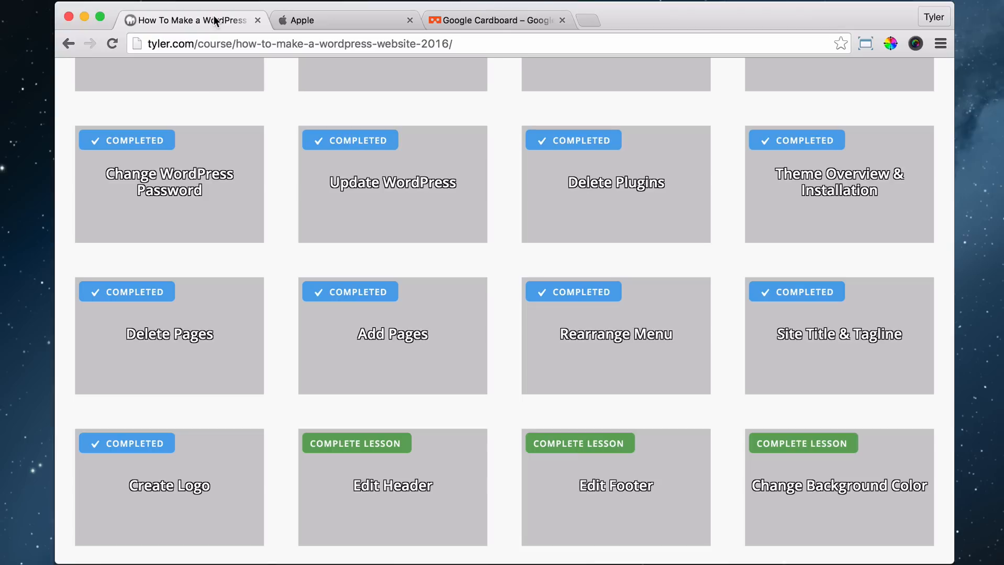
{"action": "left_click", "coordinate": [84, 20]}
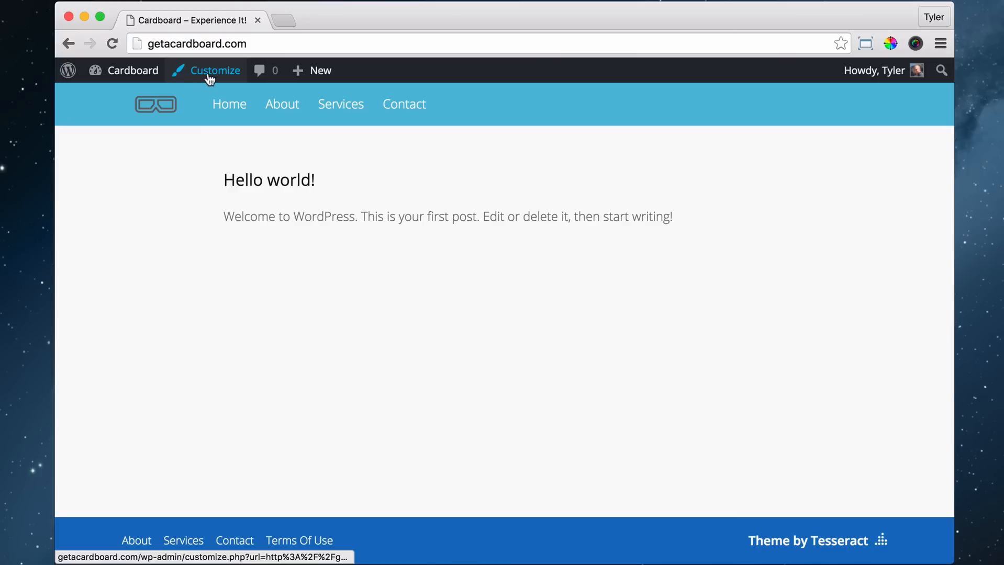
{"action": "left_click", "coordinate": [215, 70]}
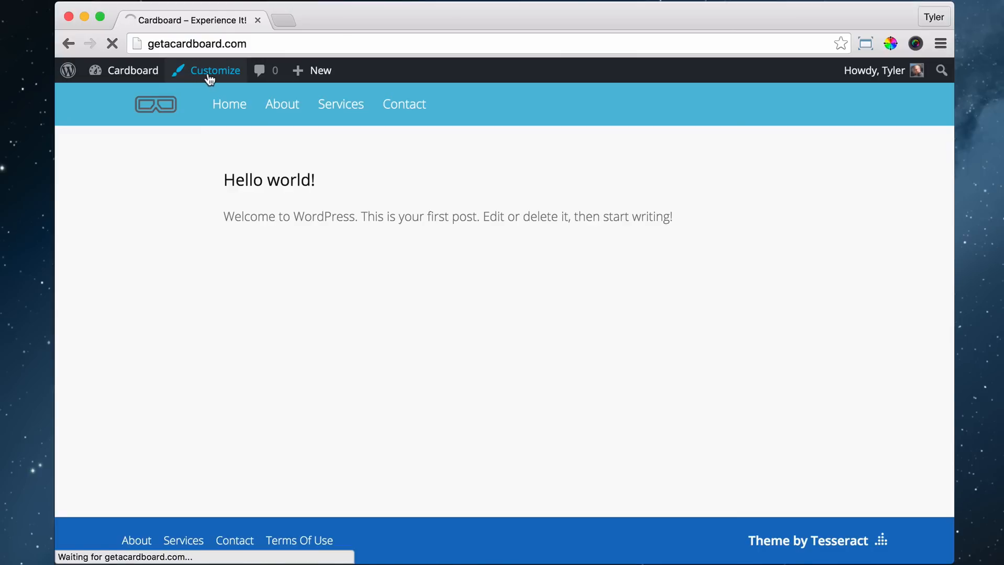
{"action": "left_click", "coordinate": [215, 70]}
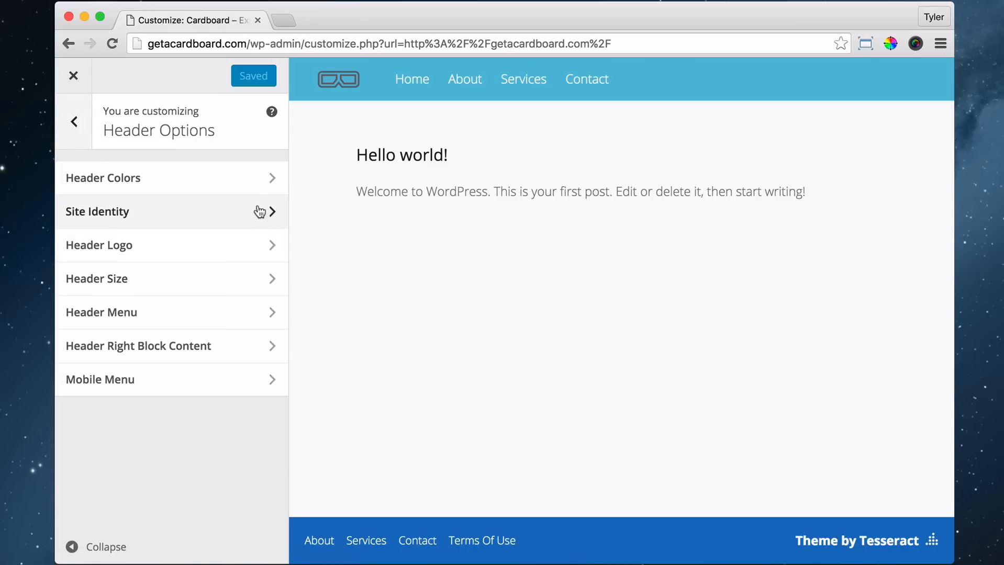
{"action": "mouse_move", "coordinate": [263, 184]}
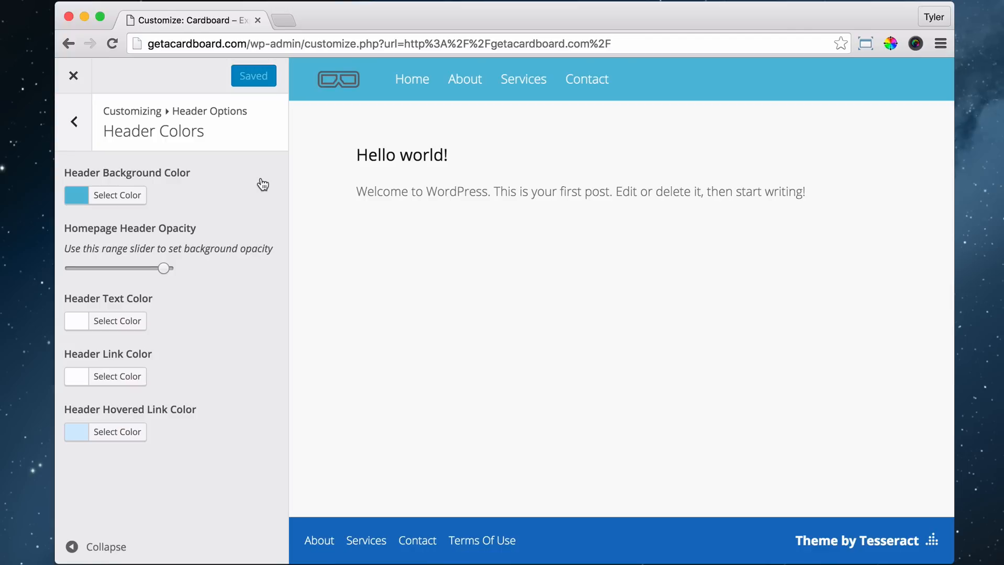
{"action": "mouse_move", "coordinate": [130, 195]}
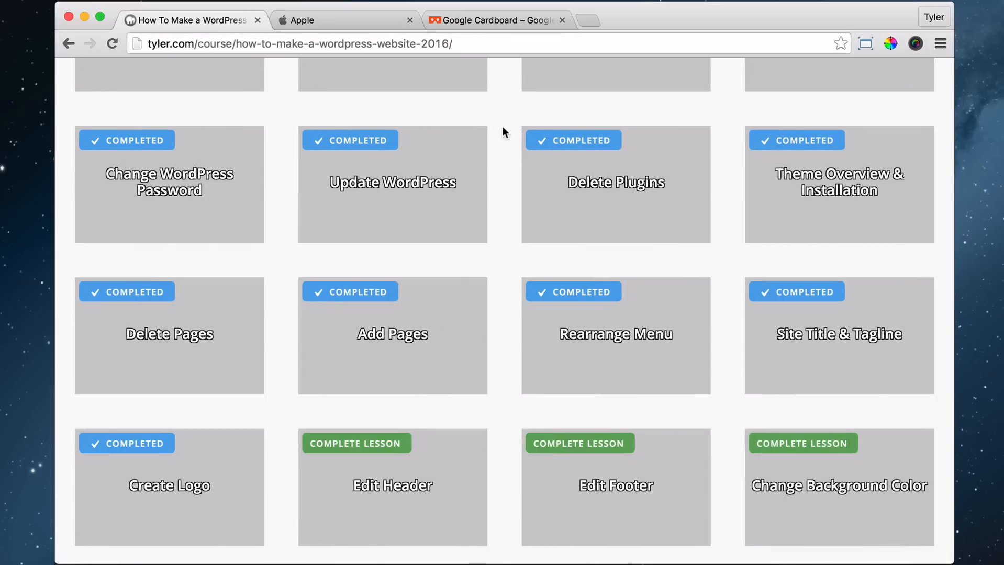
- Bring the Google Cardboard product page tab to the front
{"action": "left_click", "coordinate": [496, 20]}
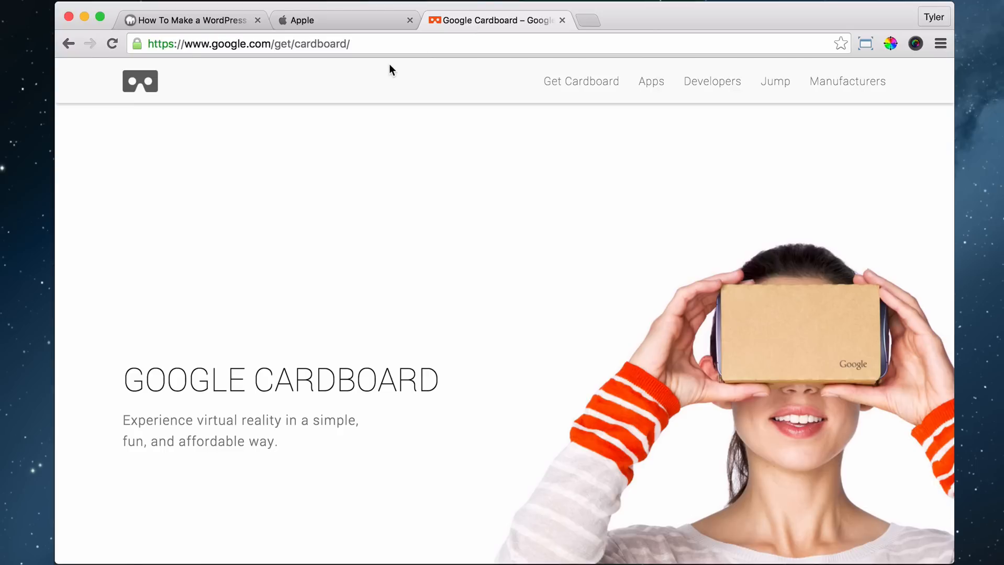
{"action": "mouse_move", "coordinate": [405, 93]}
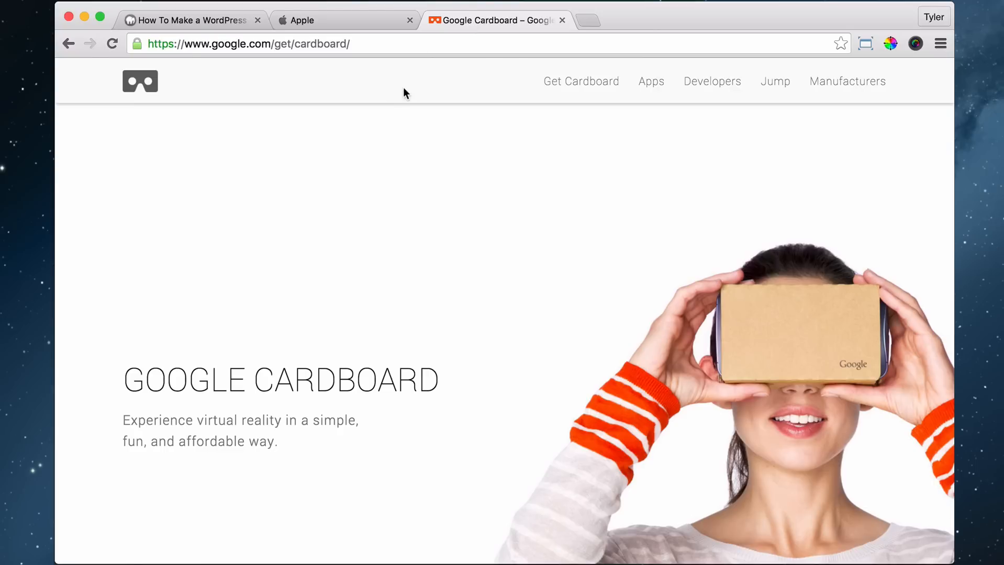
{"action": "mouse_move", "coordinate": [398, 85]}
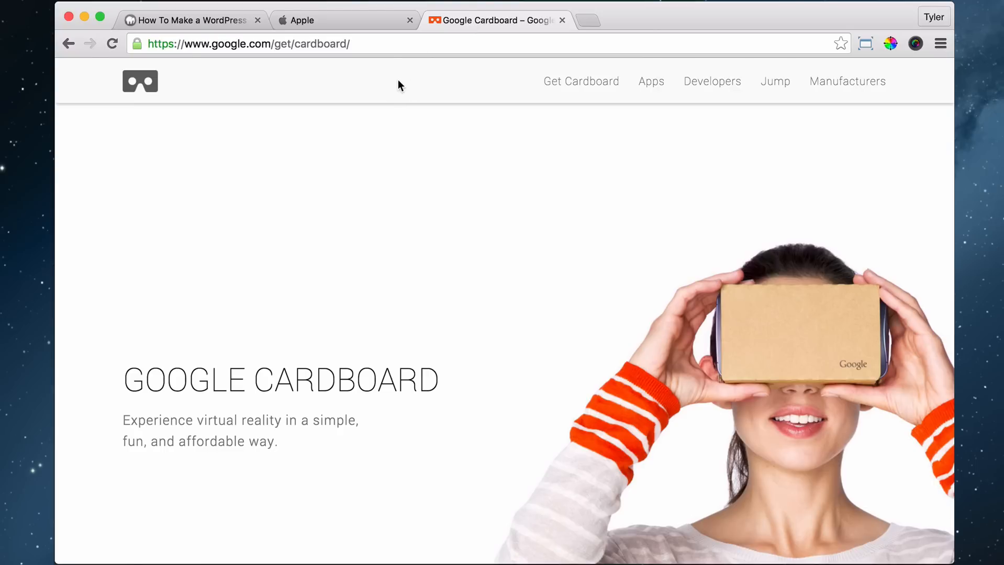
{"action": "mouse_move", "coordinate": [395, 80]}
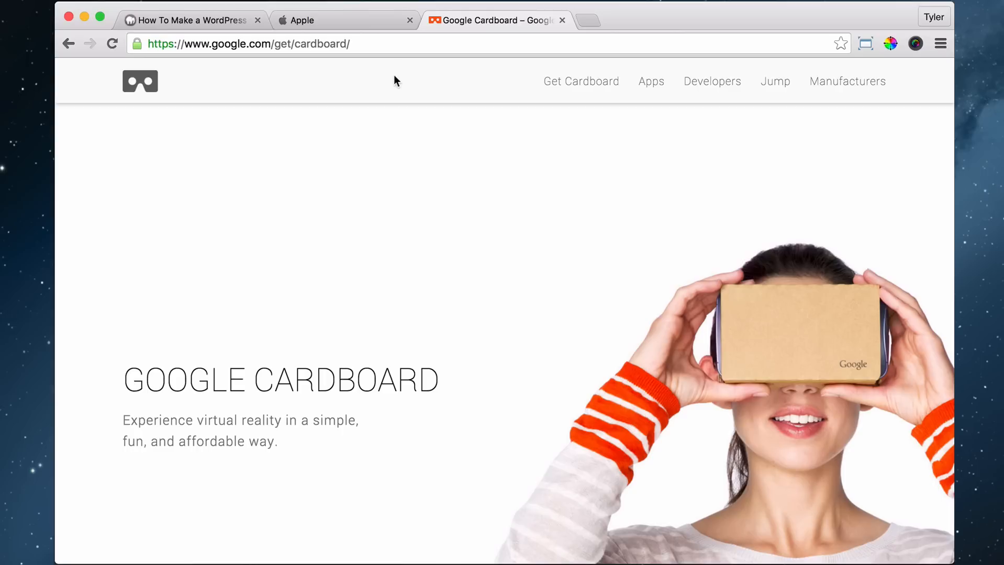
{"action": "mouse_move", "coordinate": [90, 16]}
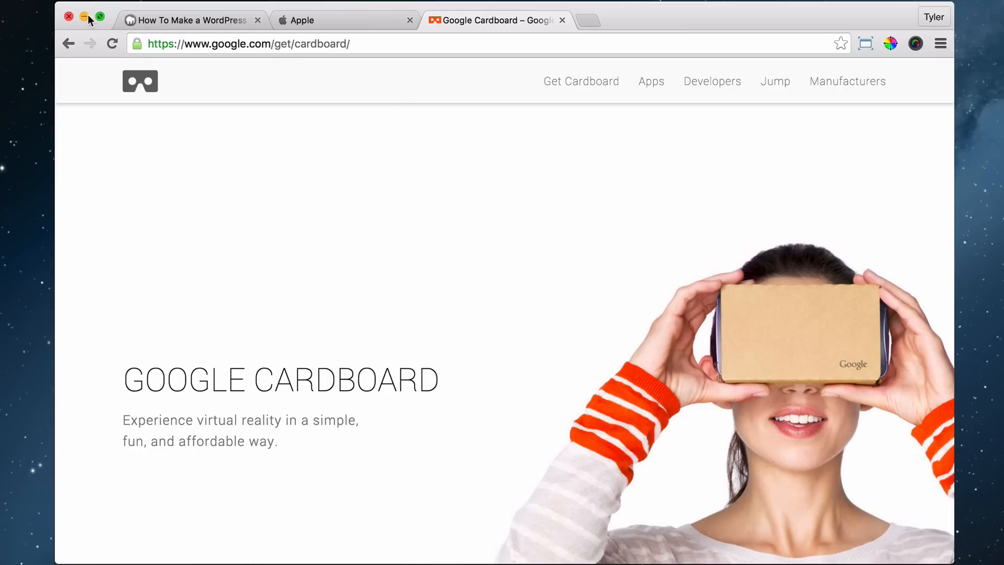
{"action": "mouse_move", "coordinate": [85, 20]}
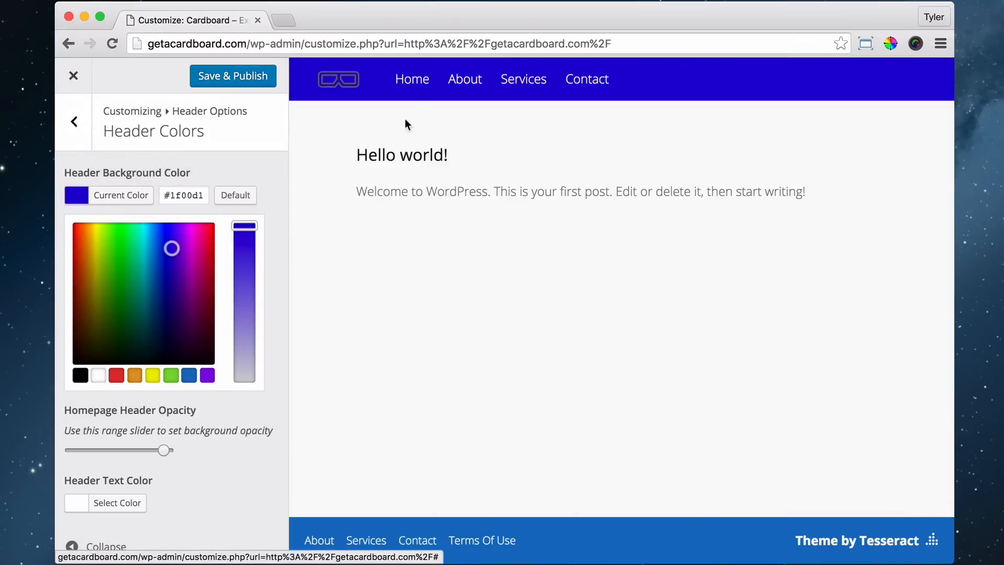
- Try green, blue and a preset swatch, then set the header background to near-white #fafa
{"action": "left_click", "coordinate": [188, 301]}
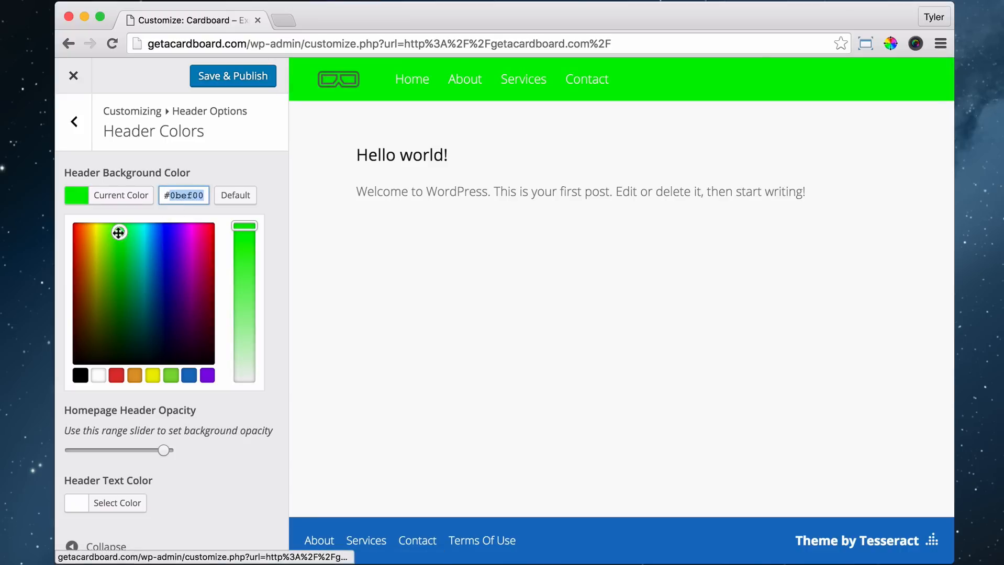
{"action": "left_click", "coordinate": [162, 235]}
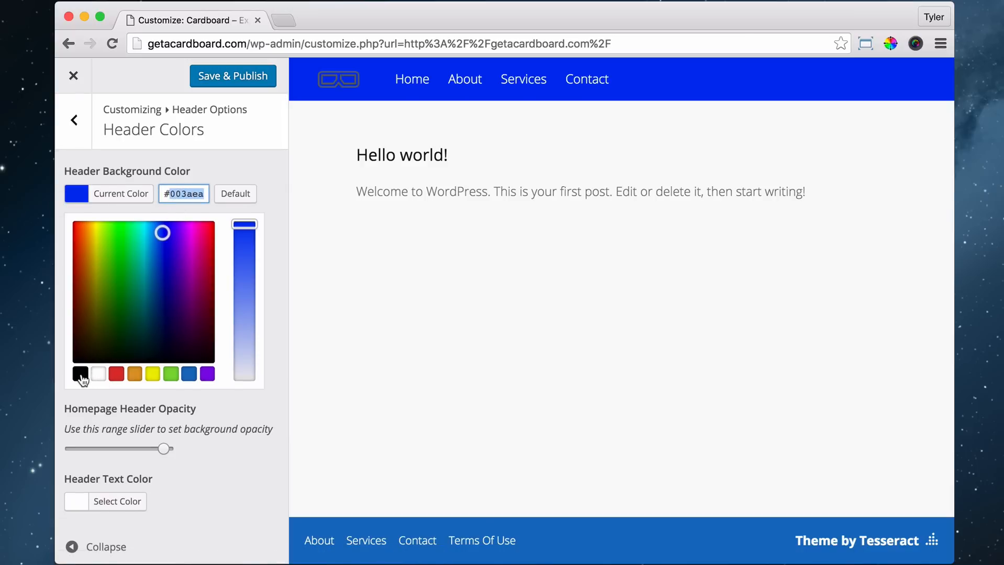
{"action": "left_click", "coordinate": [79, 374]}
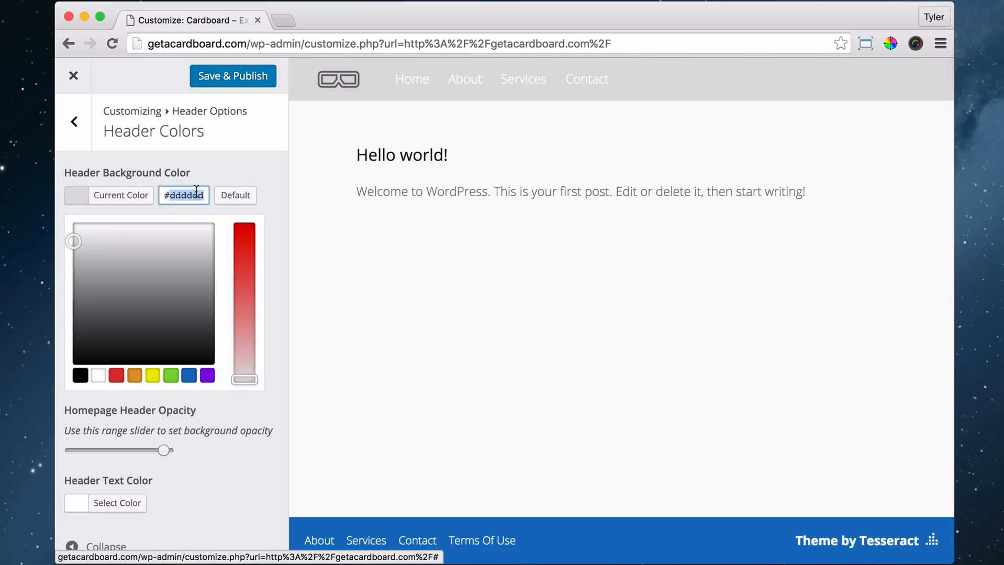
{"action": "type", "text": "#fafa"}
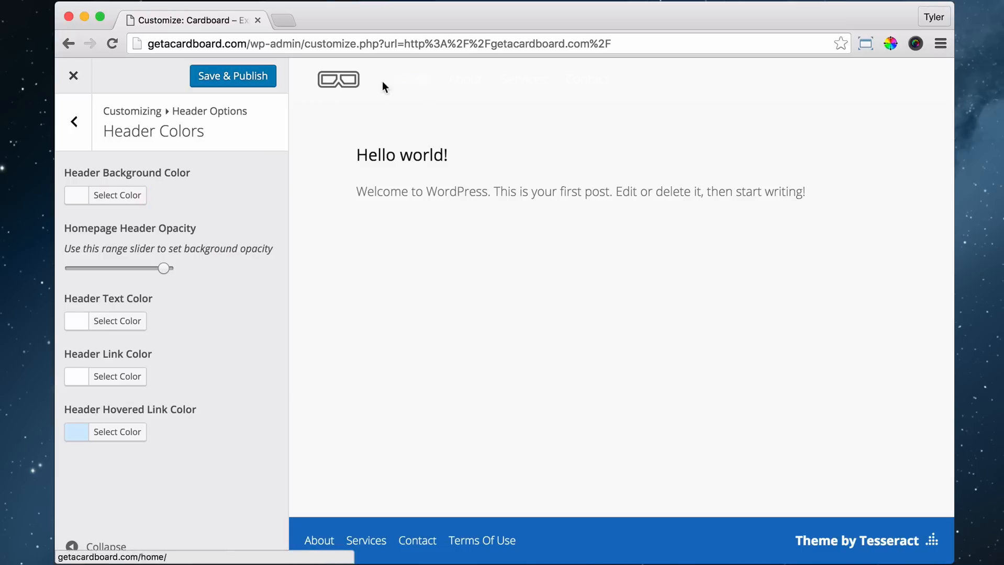
{"action": "mouse_move", "coordinate": [213, 245]}
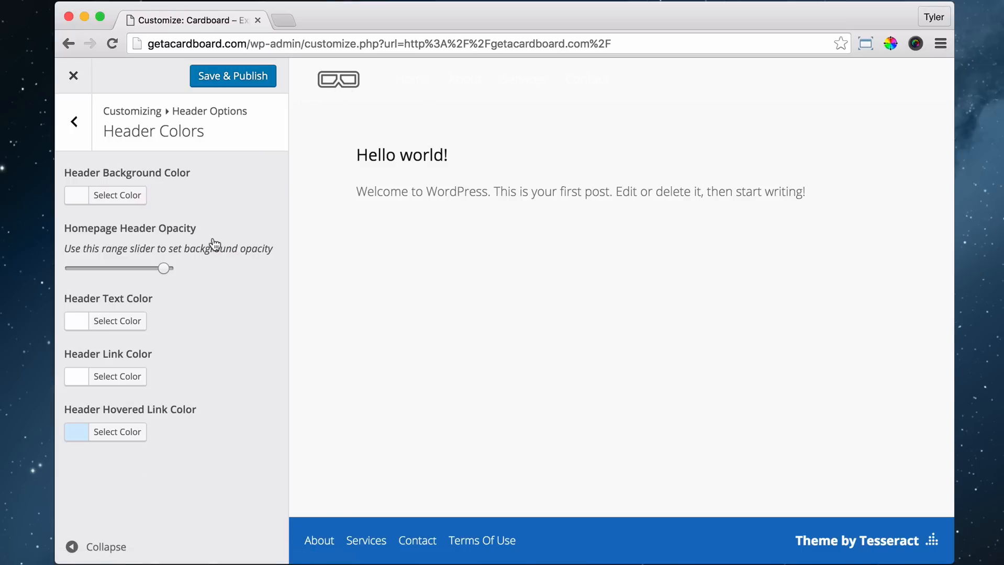
{"action": "mouse_move", "coordinate": [157, 327]}
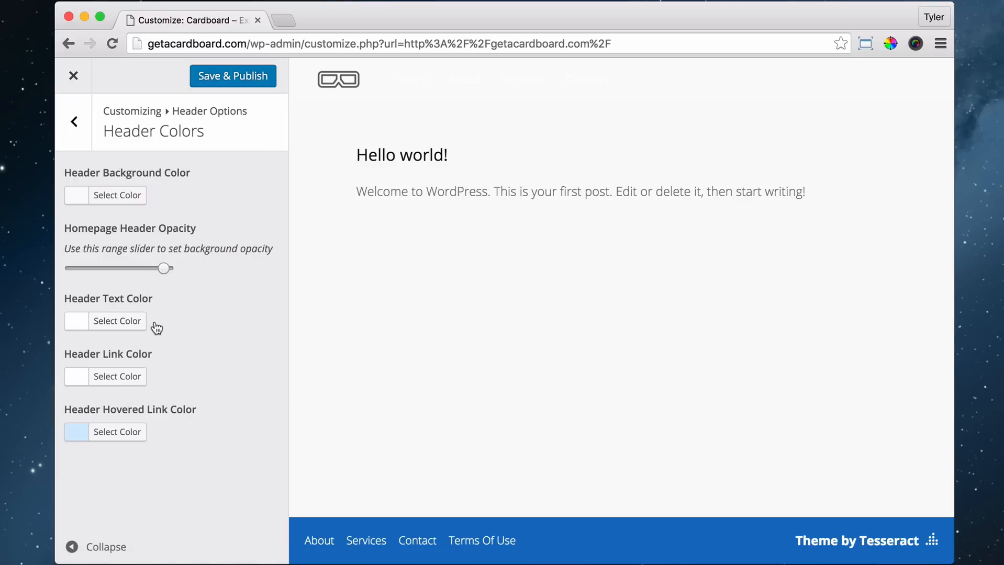
{"action": "mouse_move", "coordinate": [120, 303]}
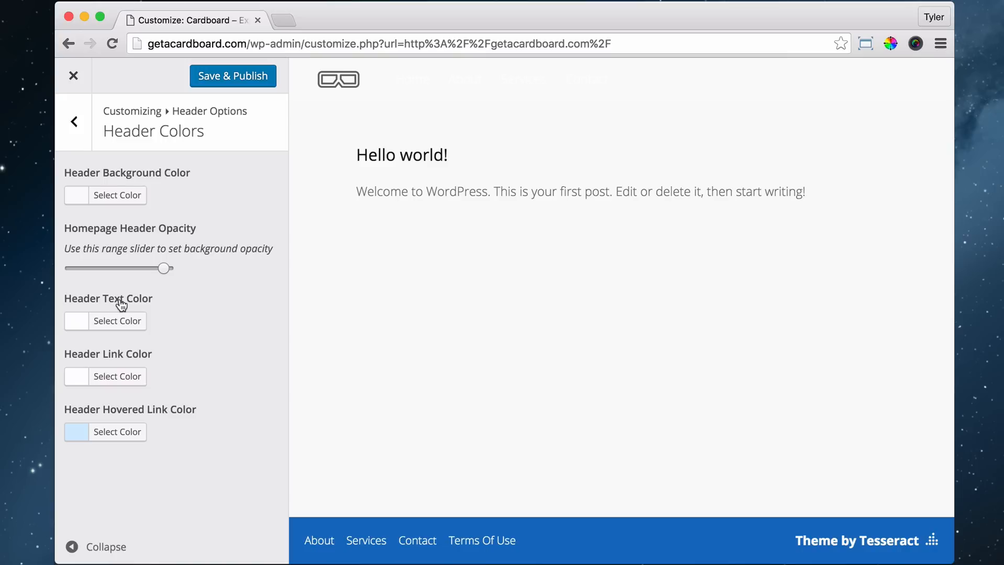
{"action": "mouse_move", "coordinate": [133, 358]}
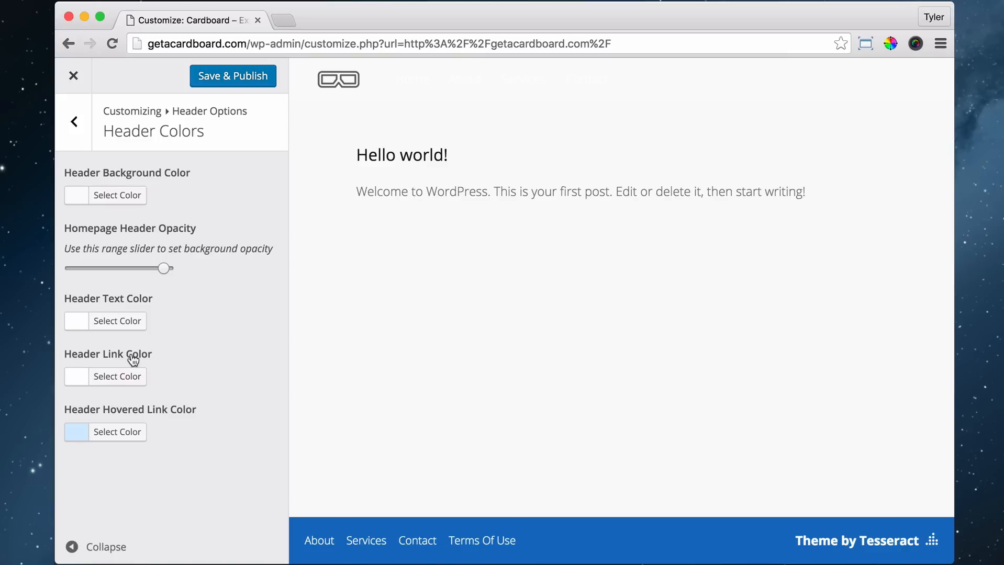
{"action": "mouse_move", "coordinate": [158, 385]}
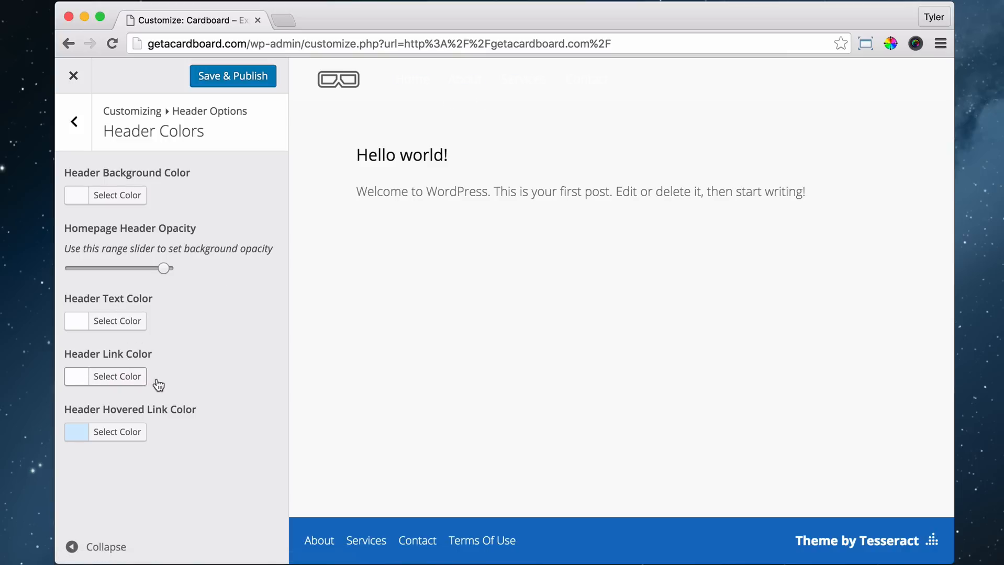
- Set the Header Link Color to gray #7c7c7c so the menu links become readable
{"action": "left_click", "coordinate": [118, 377]}
{"action": "type", "text": "#7"}
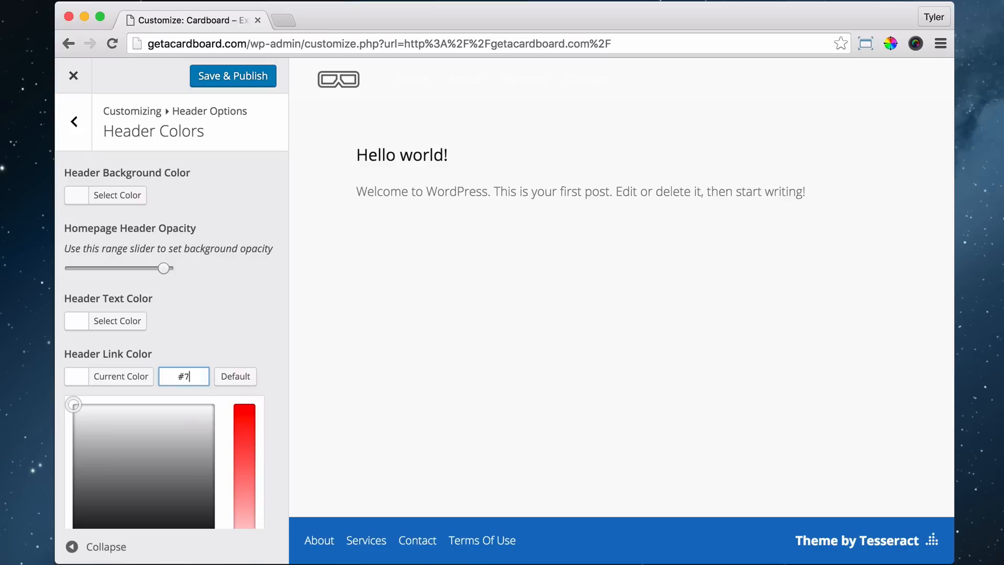
{"action": "type", "text": "c7c7c"}
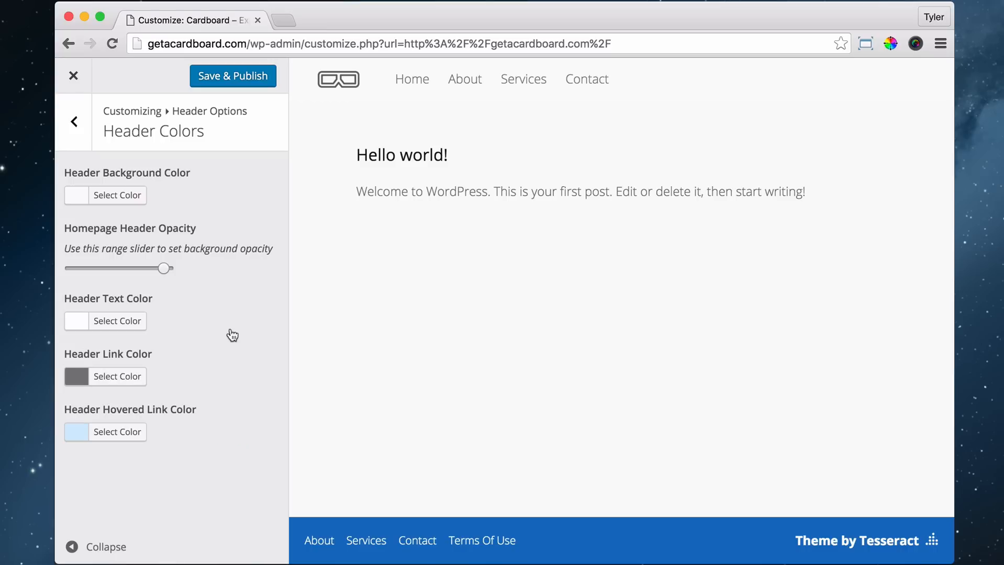
- Confirm the gray links, set hovered link colour to orange and header text colour to gray
{"action": "left_click", "coordinate": [118, 377]}
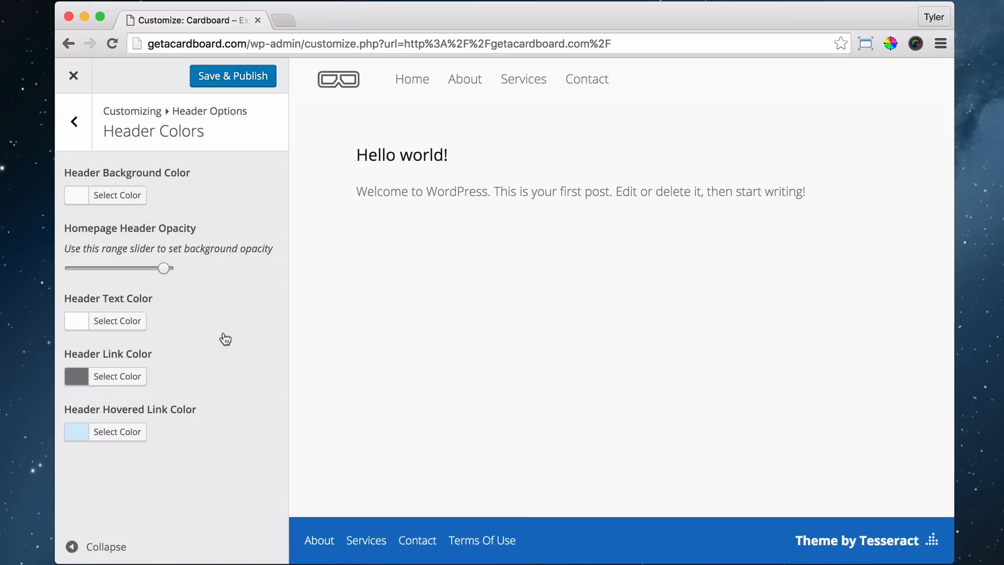
{"action": "mouse_move", "coordinate": [135, 418]}
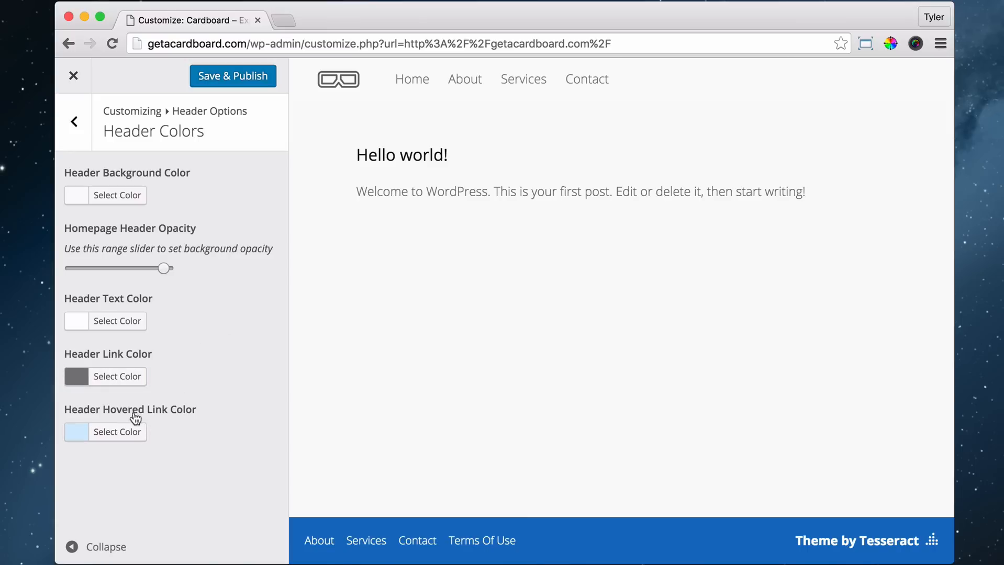
{"action": "mouse_move", "coordinate": [491, 82]}
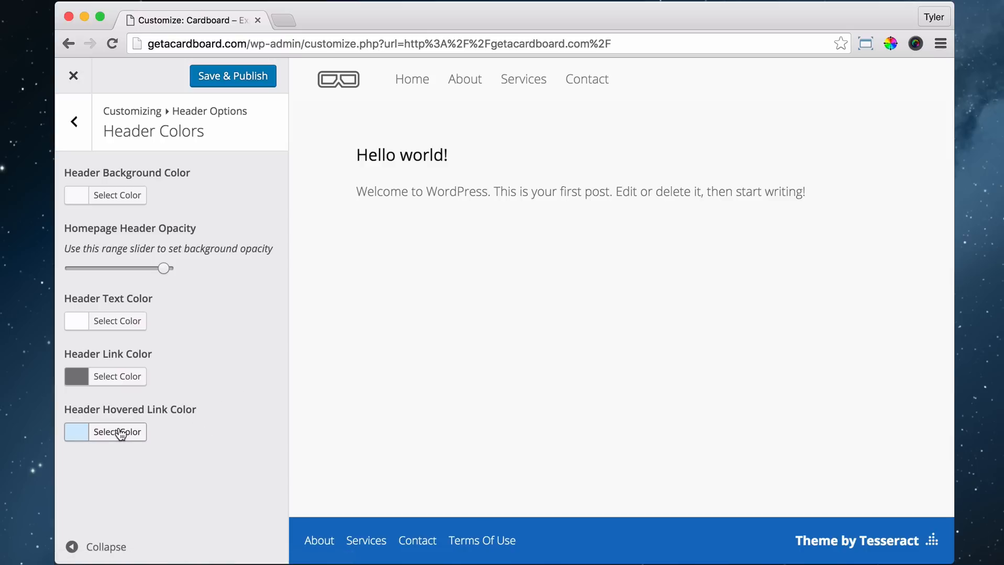
{"action": "left_click", "coordinate": [118, 432]}
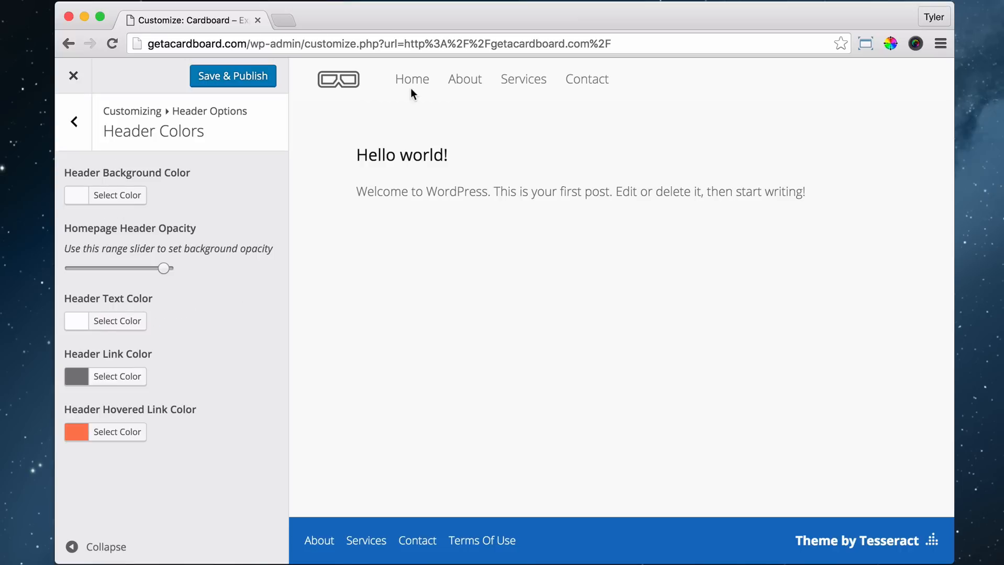
{"action": "mouse_move", "coordinate": [411, 79]}
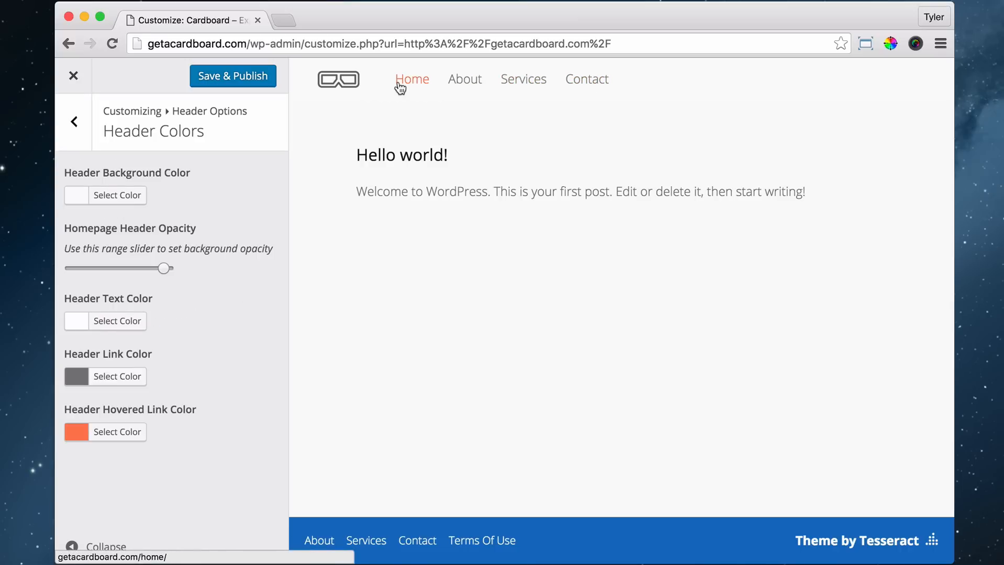
{"action": "mouse_move", "coordinate": [85, 312]}
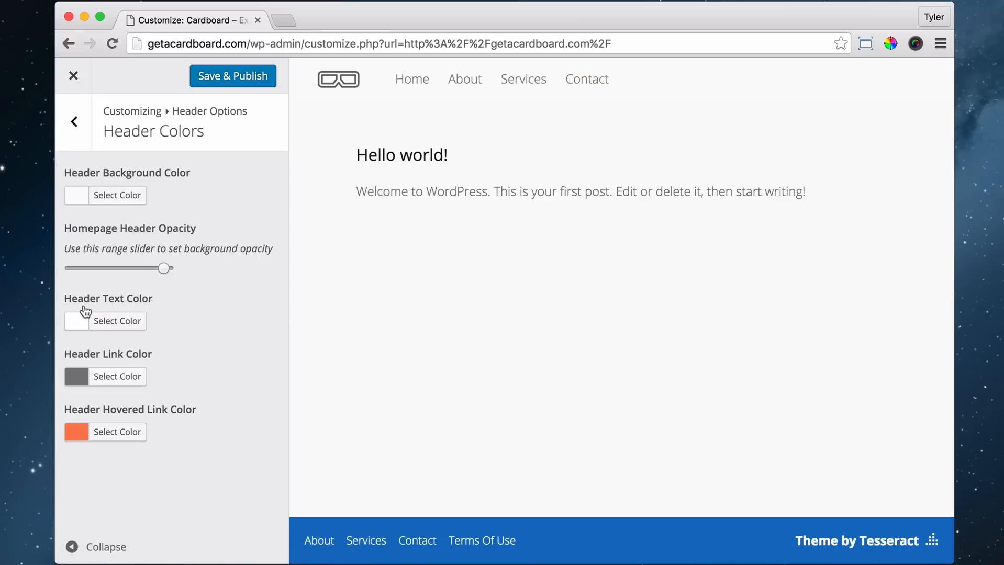
{"action": "mouse_move", "coordinate": [109, 311]}
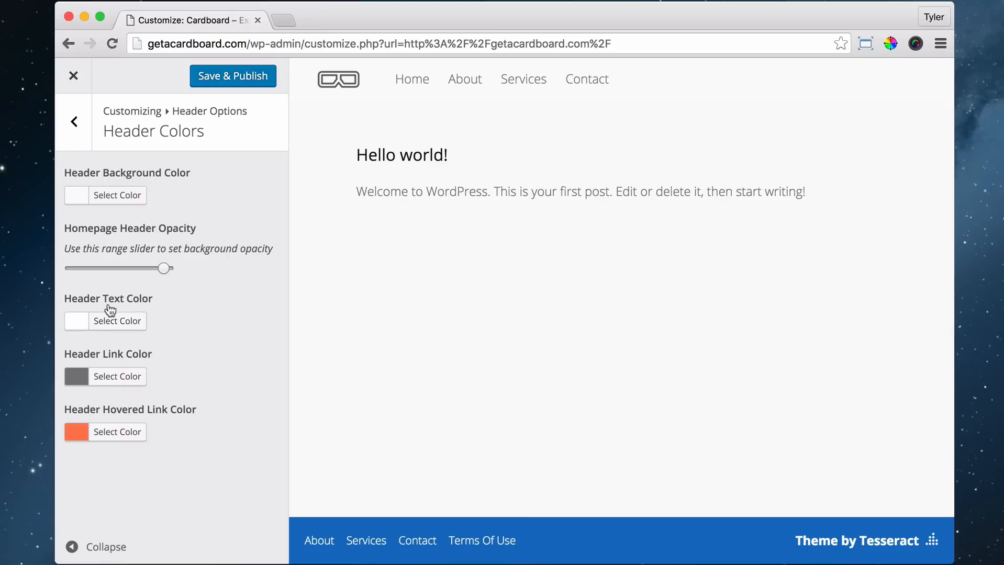
{"action": "mouse_move", "coordinate": [524, 79]}
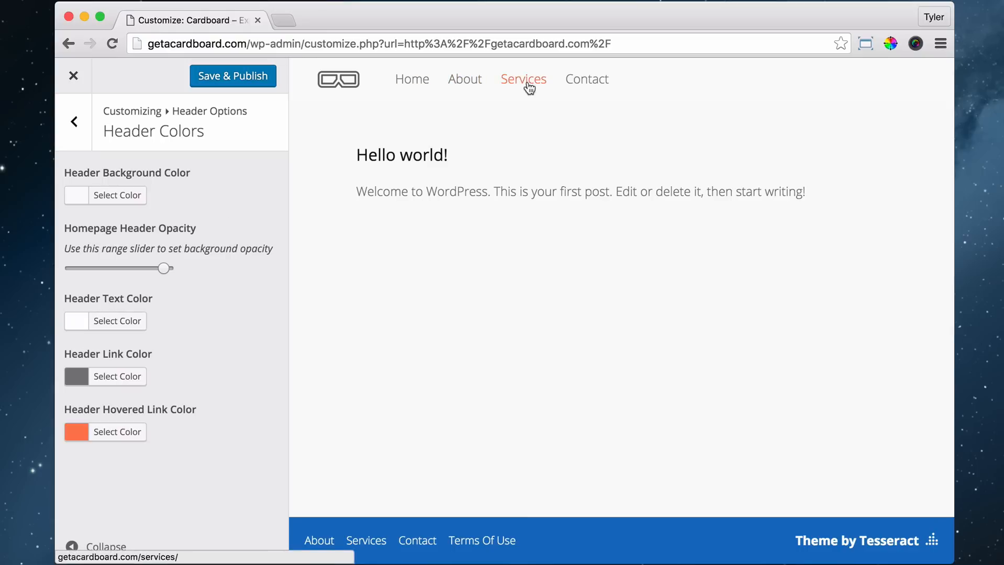
{"action": "mouse_move", "coordinate": [762, 168]}
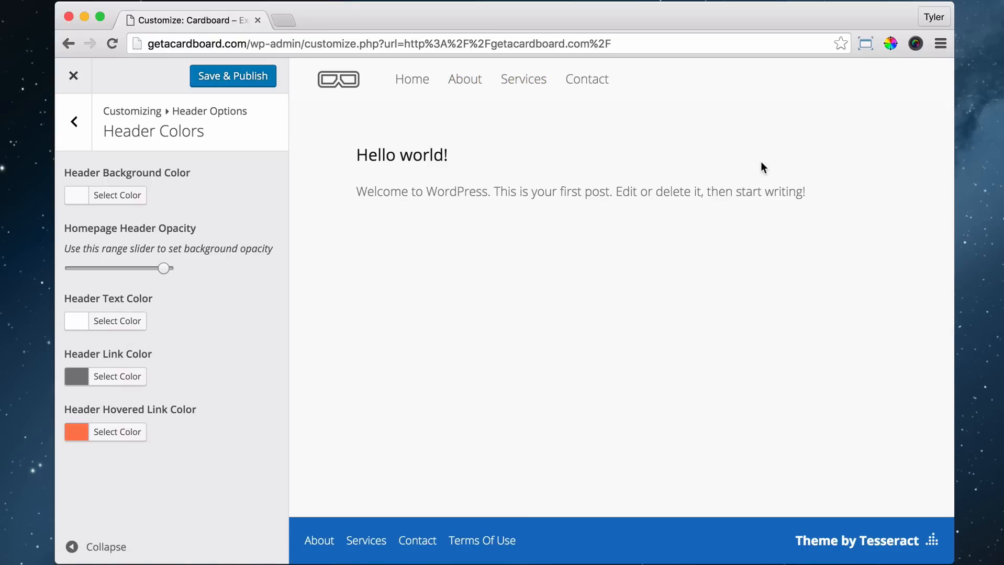
{"action": "mouse_move", "coordinate": [850, 76]}
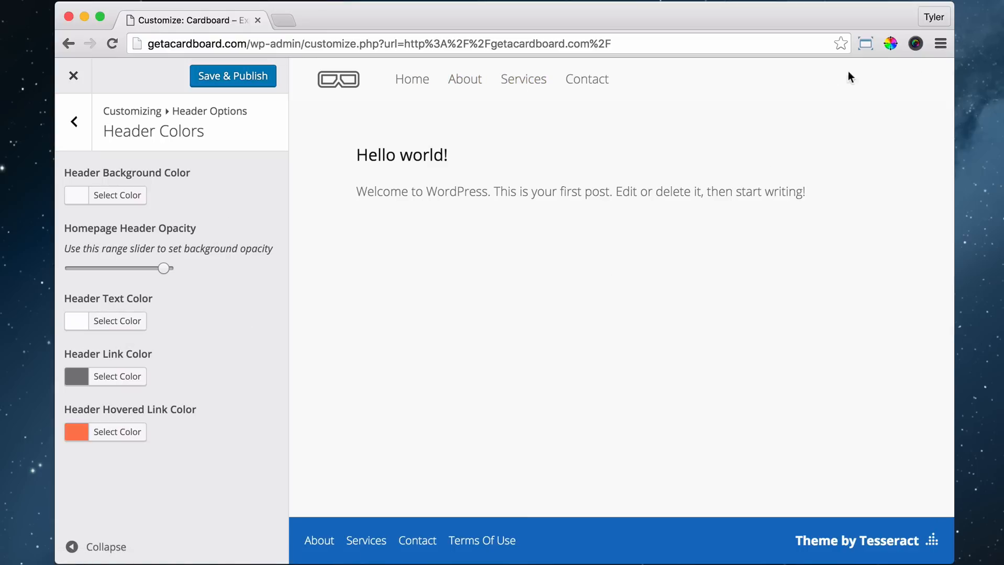
{"action": "mouse_move", "coordinate": [118, 381]}
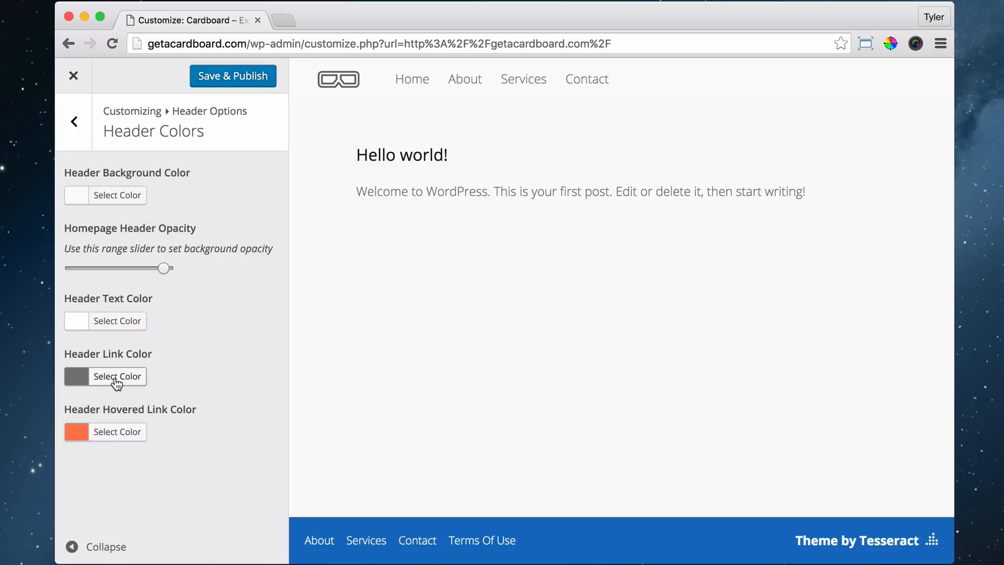
{"action": "mouse_move", "coordinate": [186, 380]}
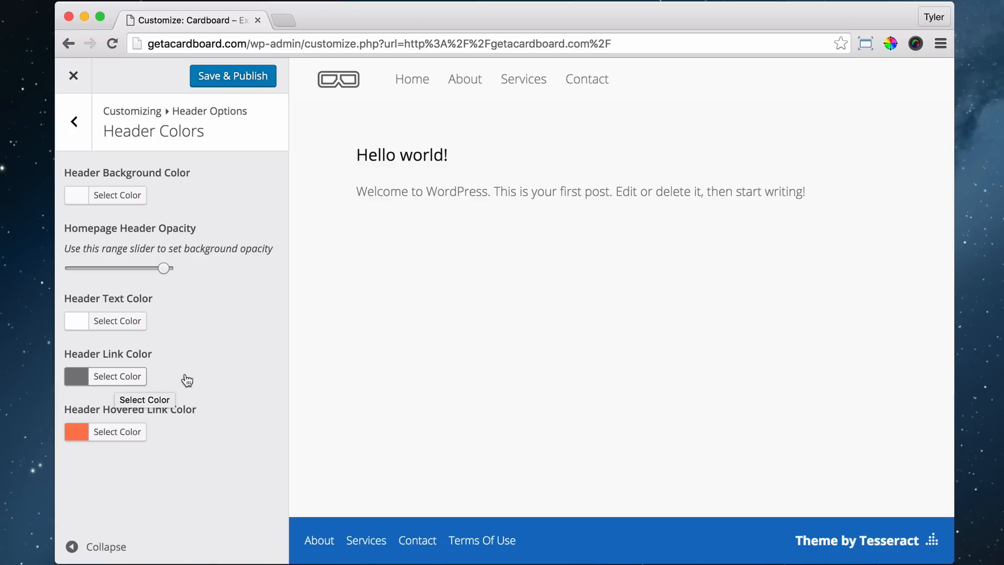
{"action": "left_click", "coordinate": [118, 320]}
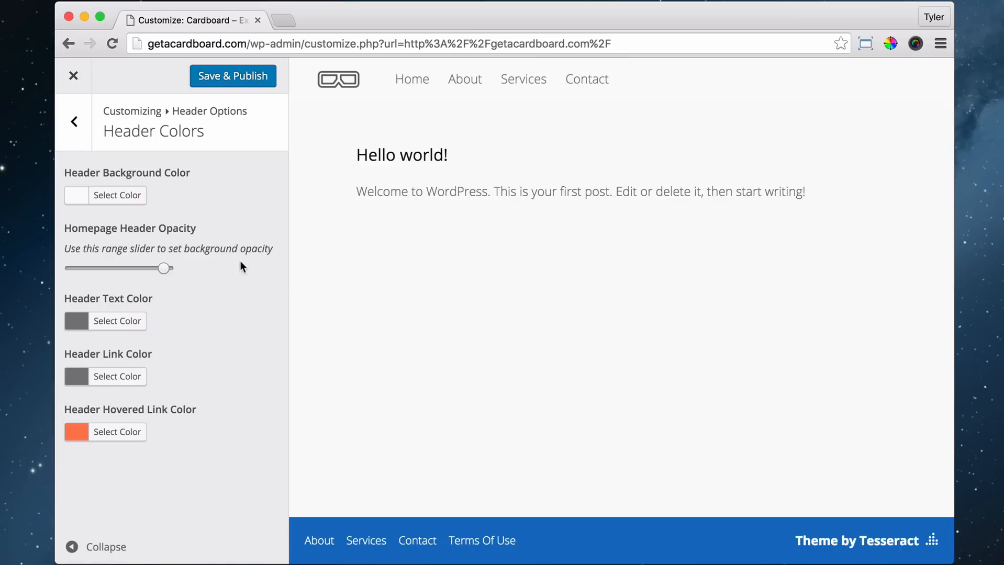
{"action": "mouse_move", "coordinate": [74, 121]}
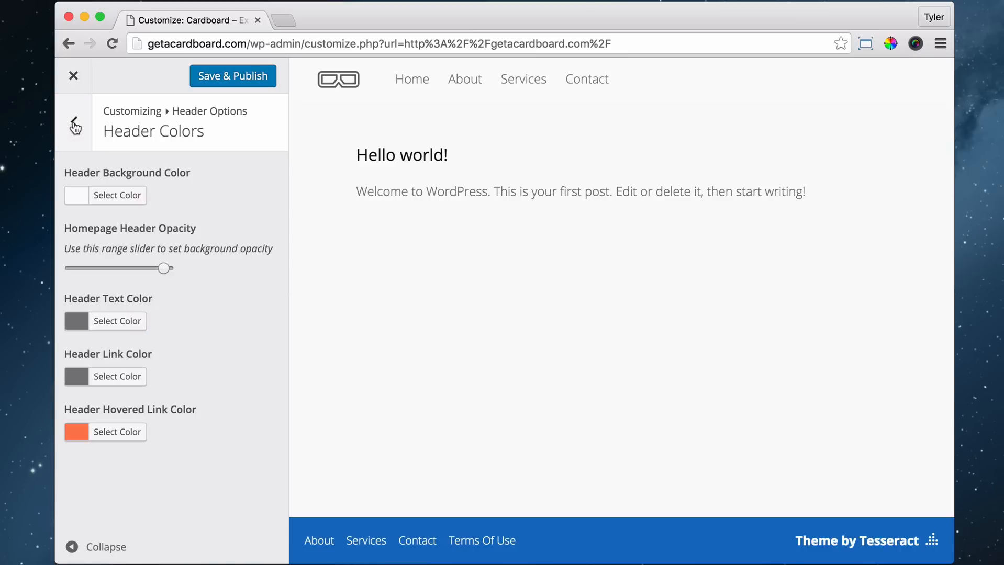
- Save & Publish the header colour changes and return to the Header Options list
{"action": "left_click", "coordinate": [232, 75]}
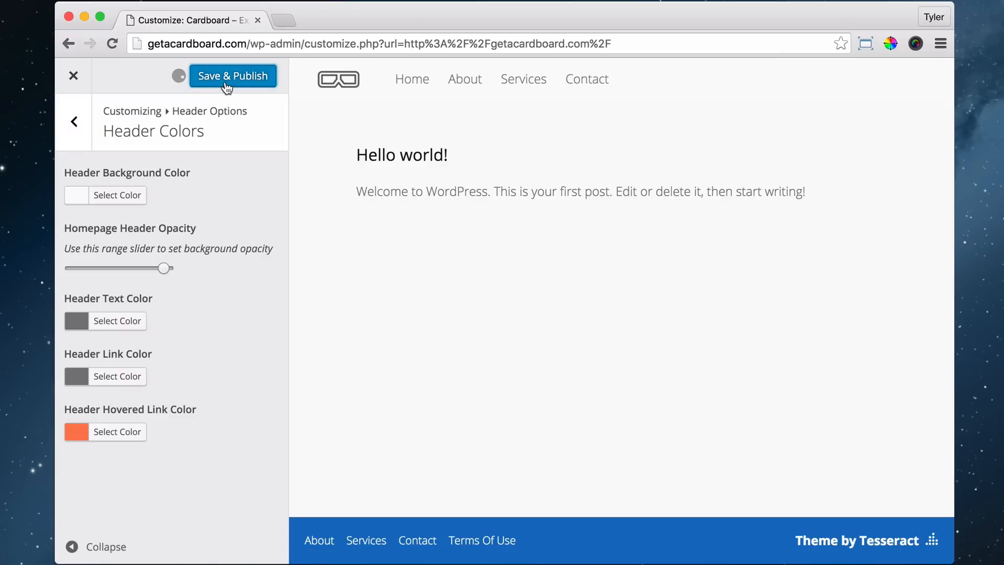
{"action": "left_click", "coordinate": [231, 75]}
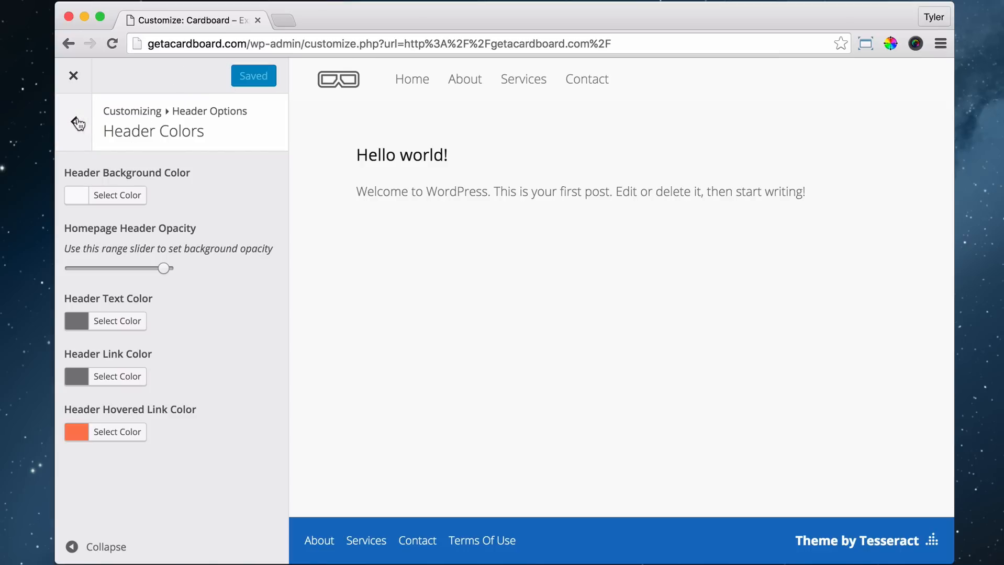
{"action": "left_click", "coordinate": [75, 122]}
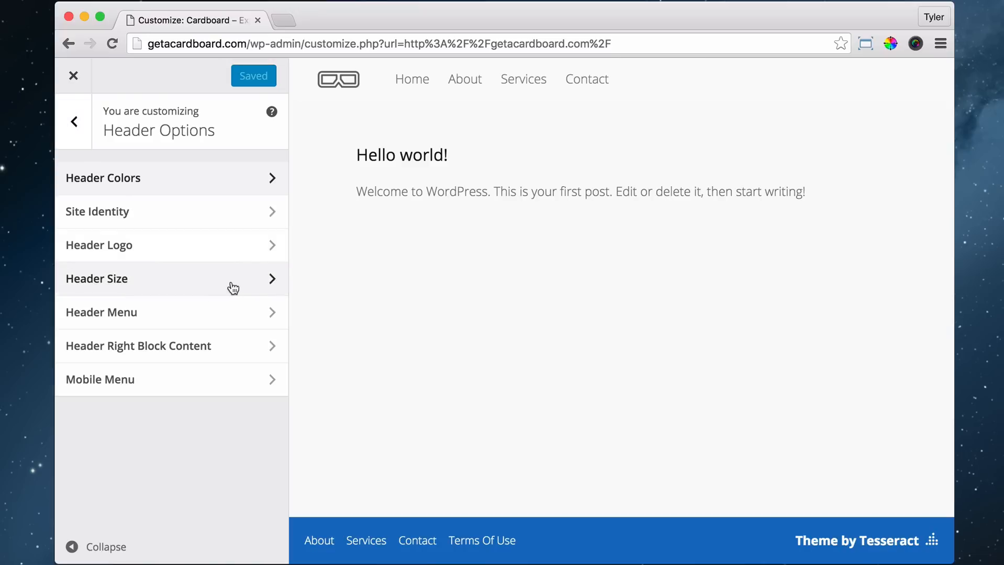
- In Header Size, drag the height slider around and settle it slightly below default
{"action": "left_click", "coordinate": [170, 278]}
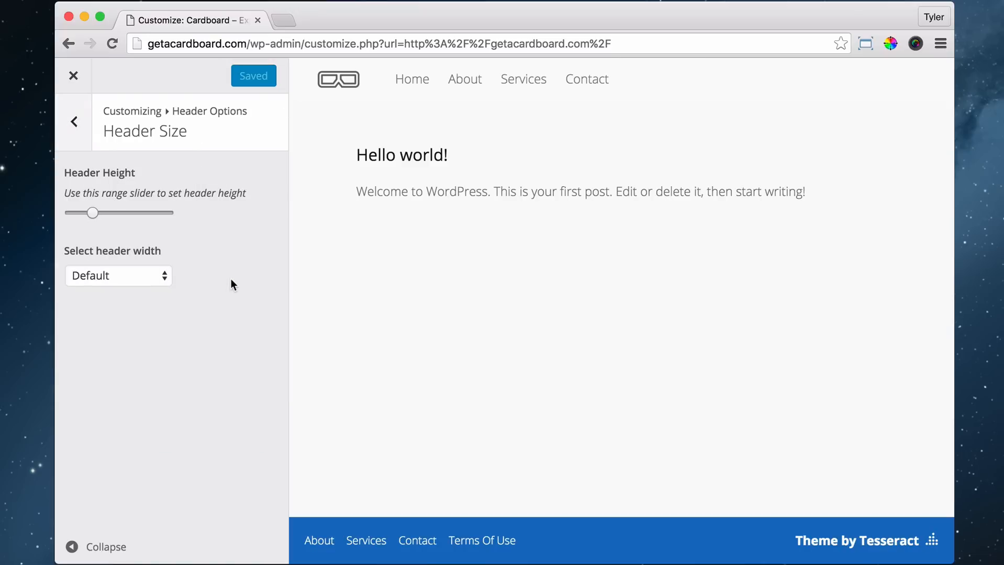
{"action": "left_click_drag", "start_coordinate": [93, 212], "coordinate": [118, 212]}
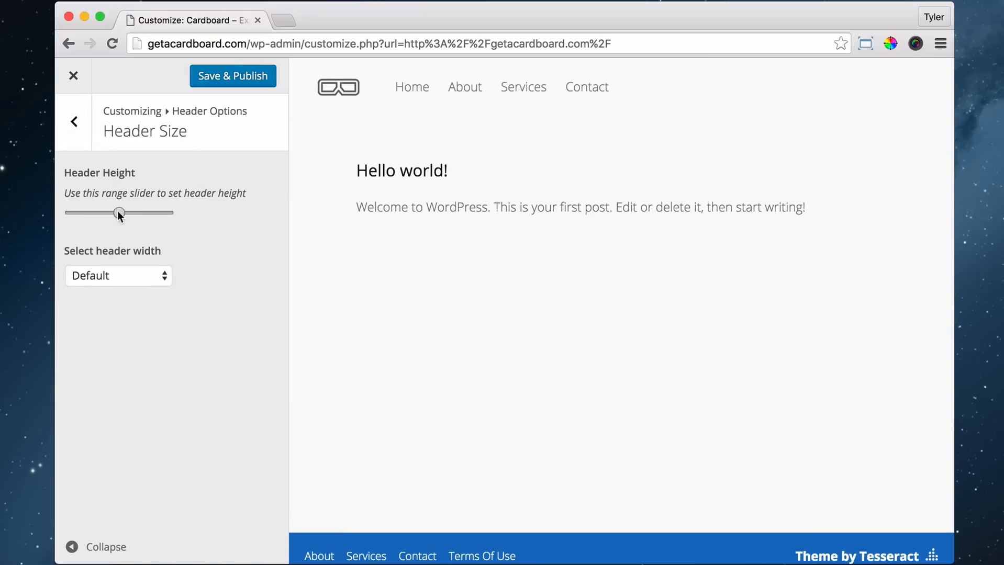
{"action": "left_click_drag", "start_coordinate": [118, 212], "coordinate": [165, 213]}
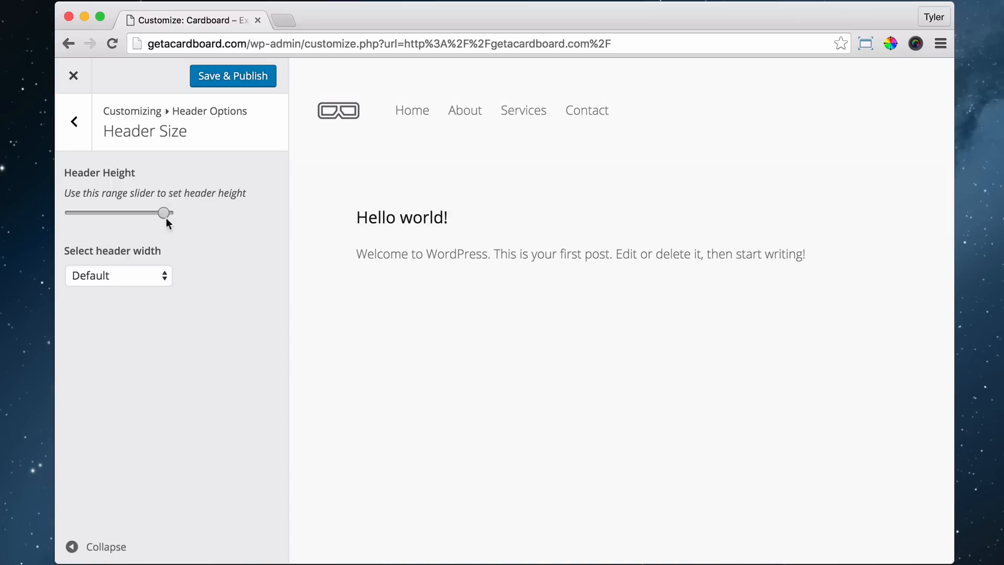
{"action": "left_click_drag", "start_coordinate": [166, 213], "coordinate": [93, 212]}
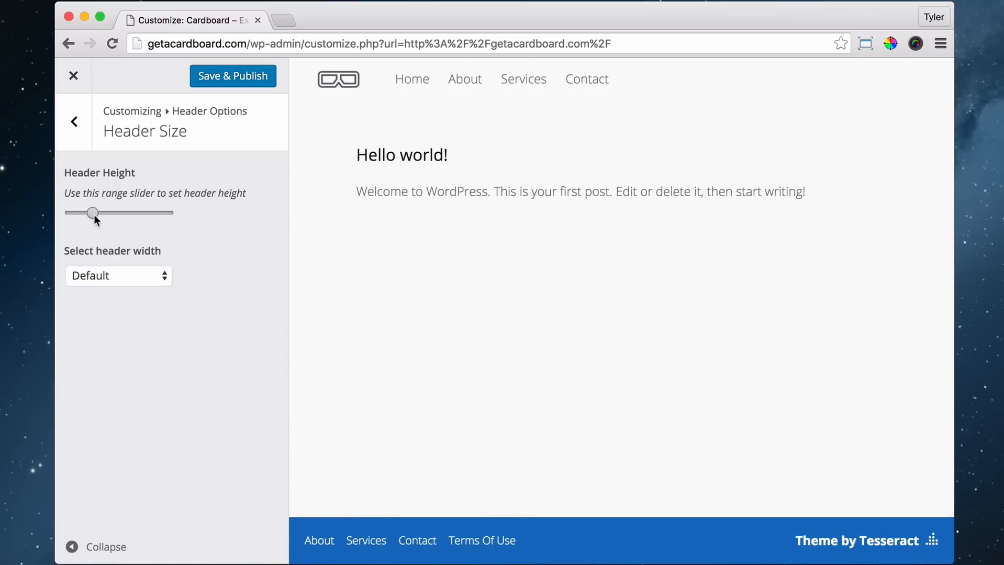
{"action": "left_click_drag", "start_coordinate": [93, 213], "coordinate": [74, 212]}
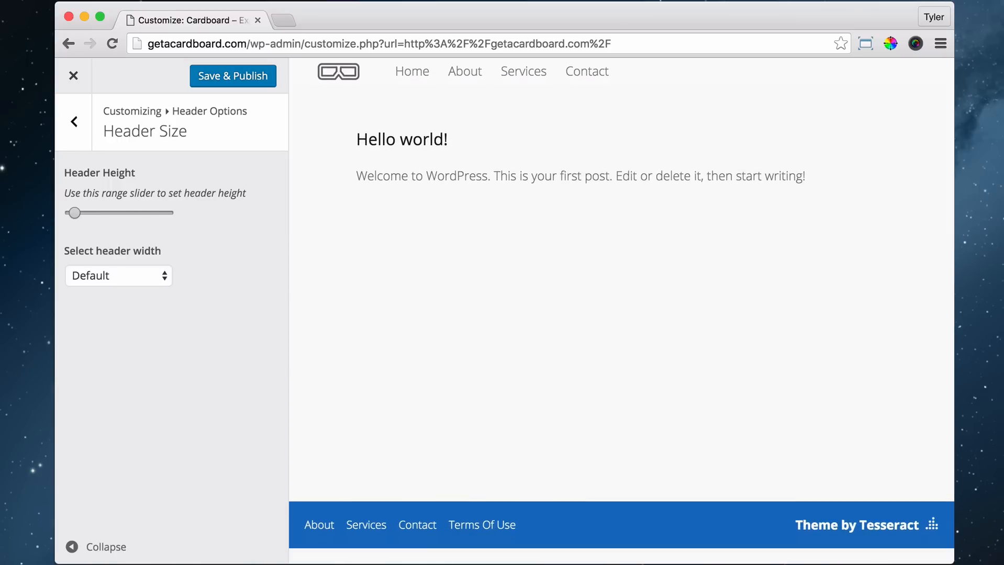
{"action": "left_click_drag", "start_coordinate": [74, 212], "coordinate": [103, 212]}
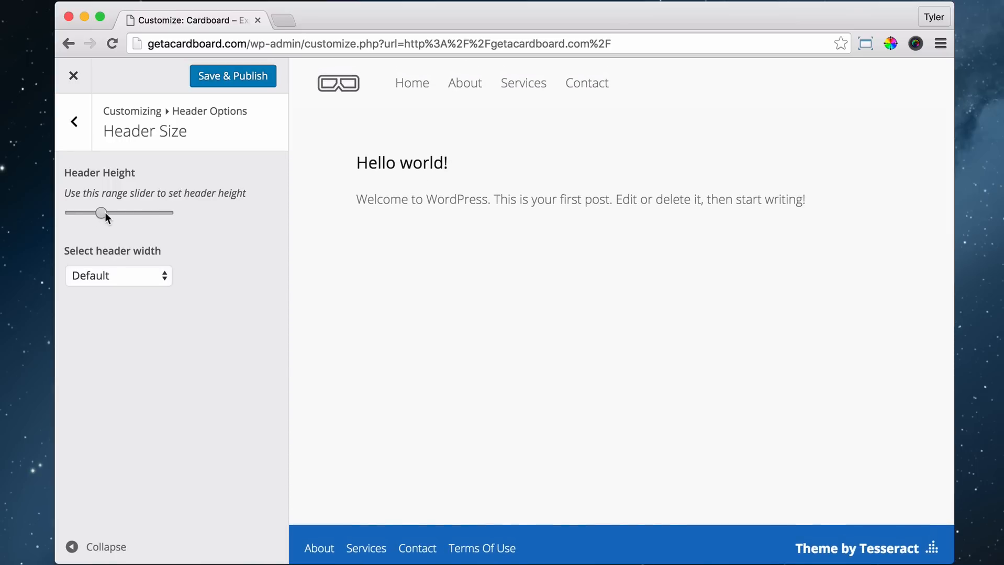
{"action": "left_click_drag", "start_coordinate": [105, 214], "coordinate": [95, 213]}
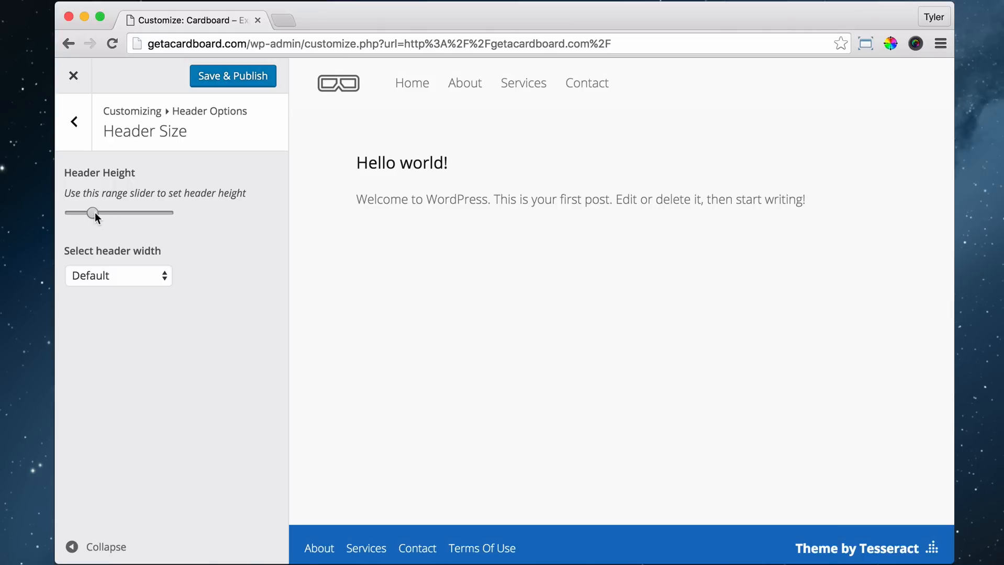
{"action": "left_click_drag", "start_coordinate": [96, 214], "coordinate": [93, 214]}
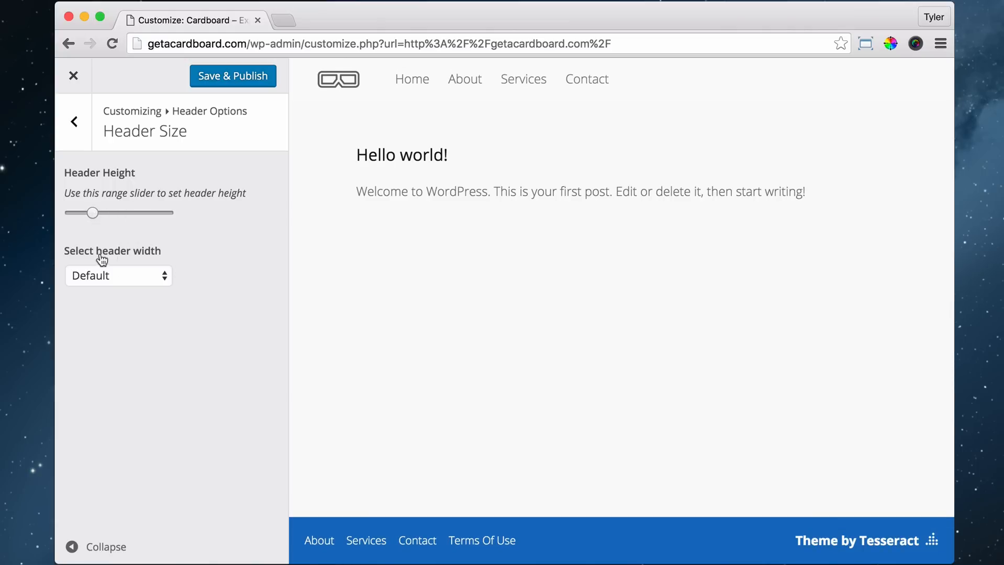
- Leave the header width on Default and return to the Header Options list
{"action": "left_click", "coordinate": [118, 275]}
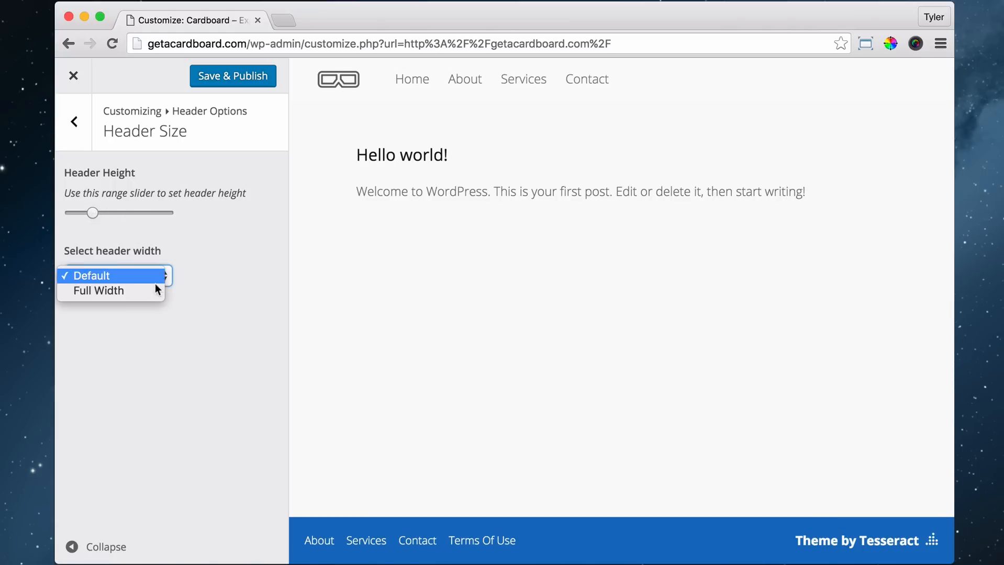
{"action": "mouse_move", "coordinate": [170, 278]}
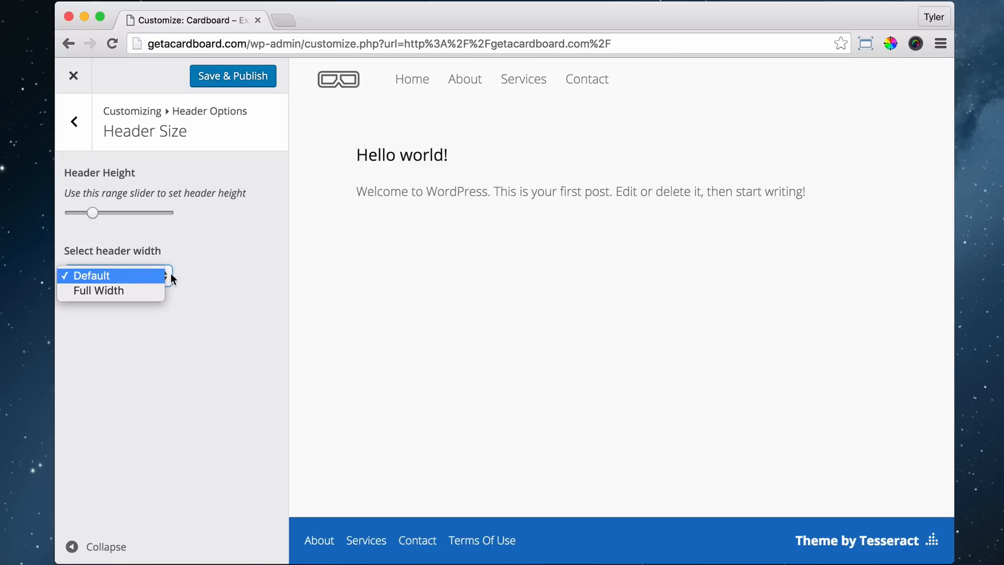
{"action": "left_click", "coordinate": [92, 276]}
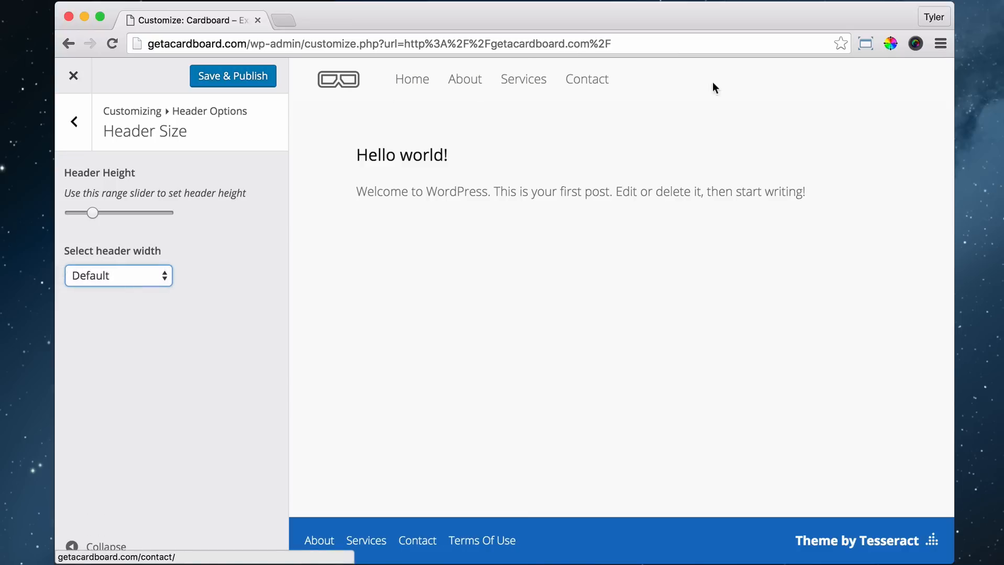
{"action": "mouse_move", "coordinate": [126, 278]}
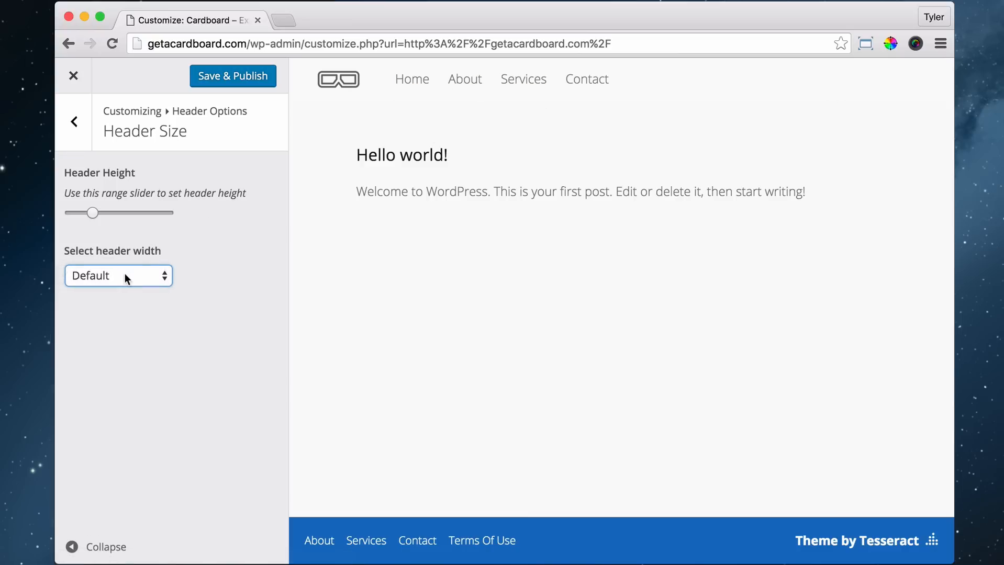
{"action": "mouse_move", "coordinate": [319, 78]}
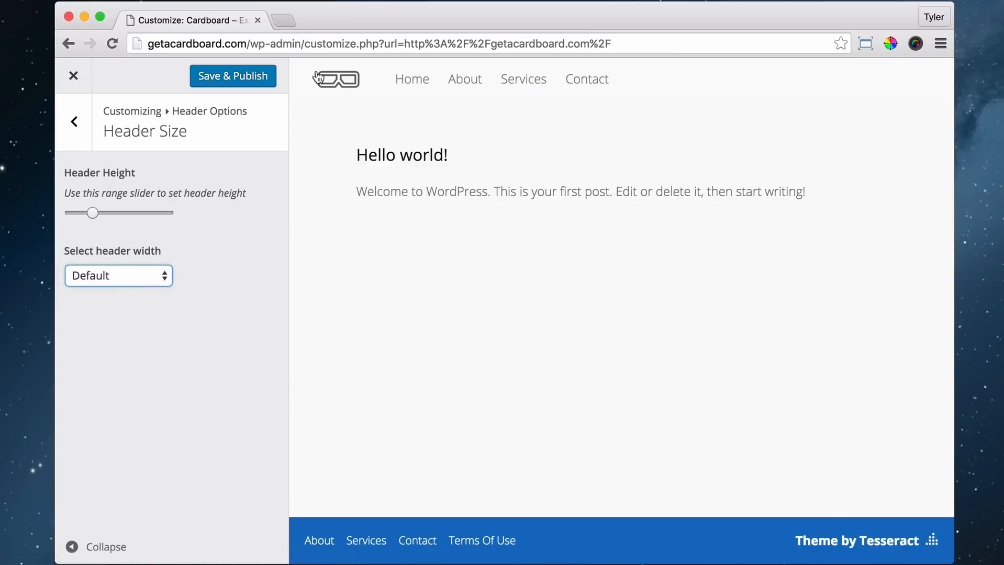
{"action": "mouse_move", "coordinate": [339, 81]}
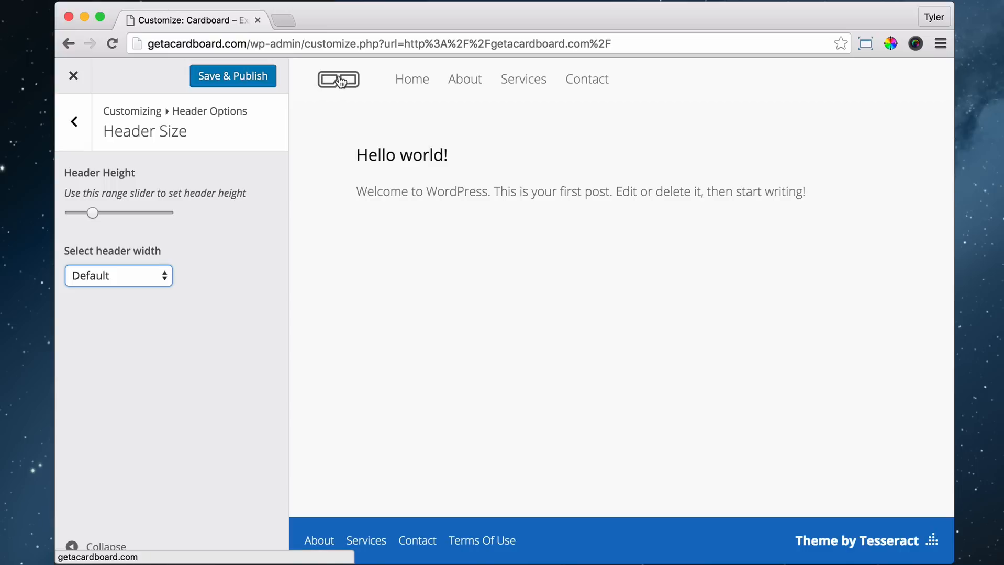
{"action": "mouse_move", "coordinate": [412, 79]}
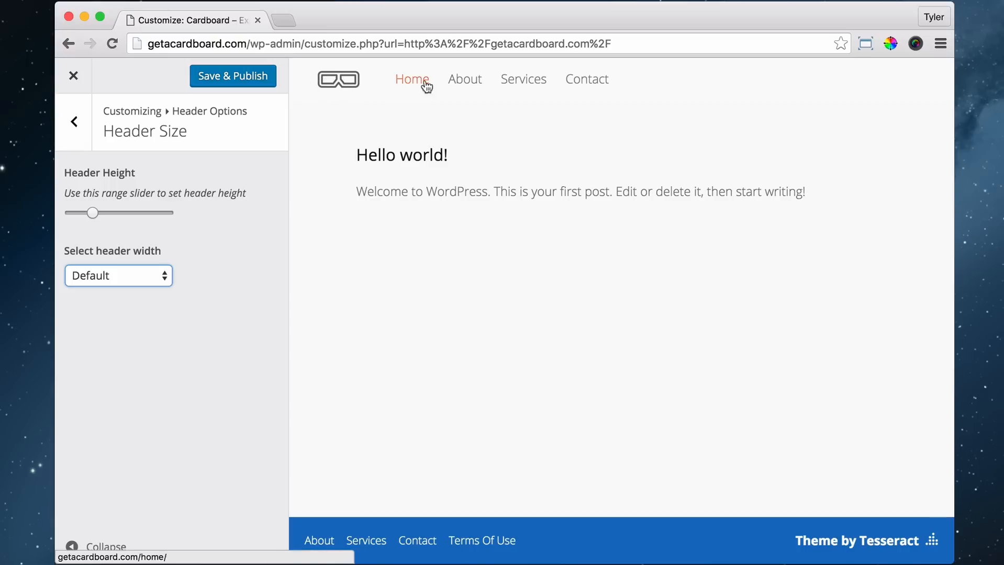
{"action": "mouse_move", "coordinate": [298, 74]}
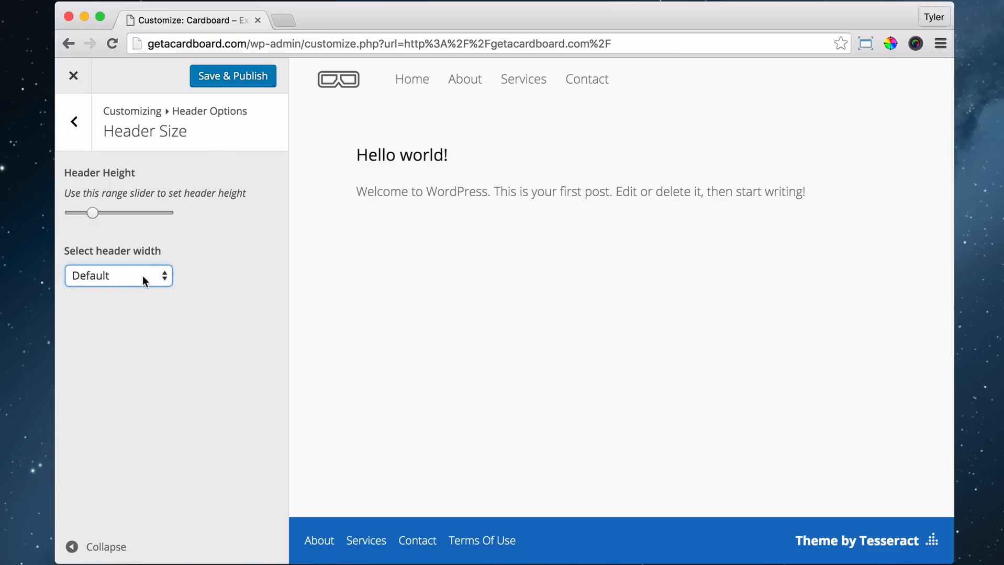
{"action": "left_click", "coordinate": [73, 122]}
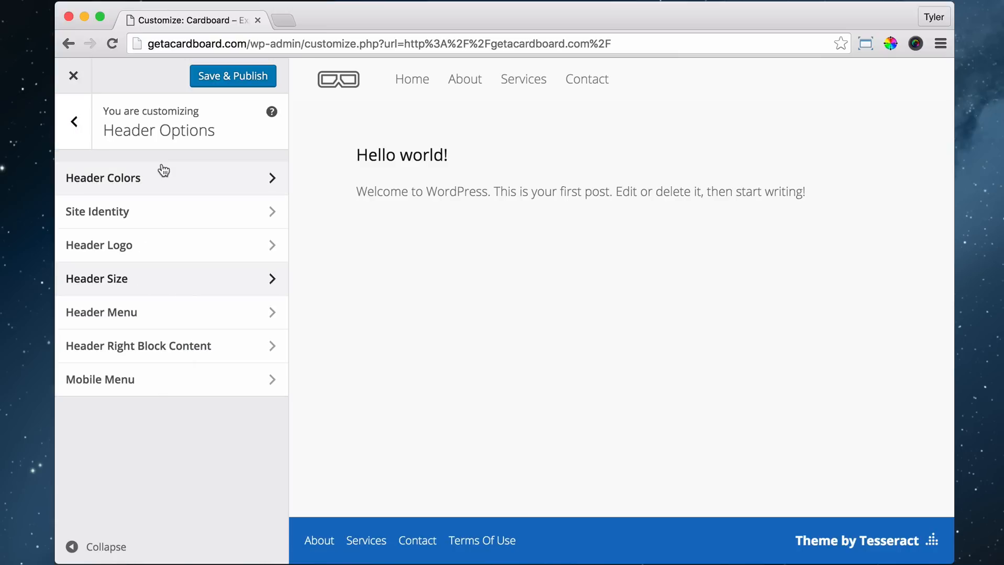
{"action": "mouse_move", "coordinate": [202, 358]}
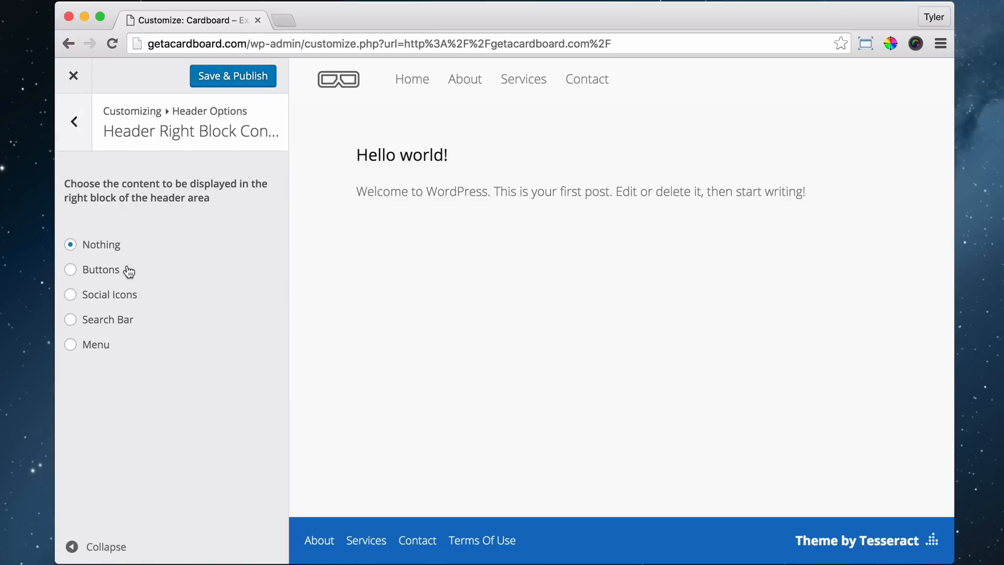
- Try Buttons and Search Bar in the header right block, set it to Nothing, and go back
{"action": "left_click", "coordinate": [71, 269]}
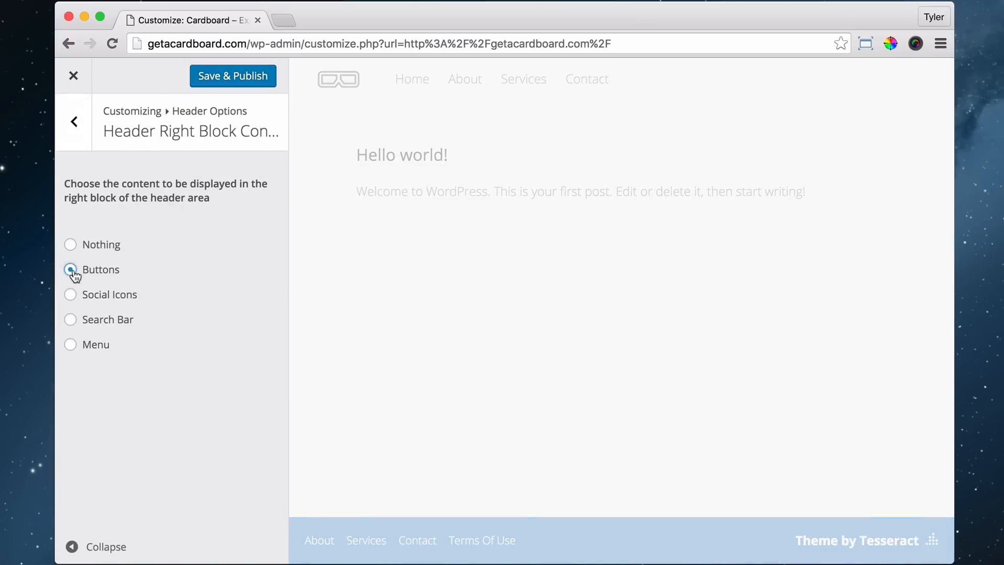
{"action": "left_click", "coordinate": [70, 269]}
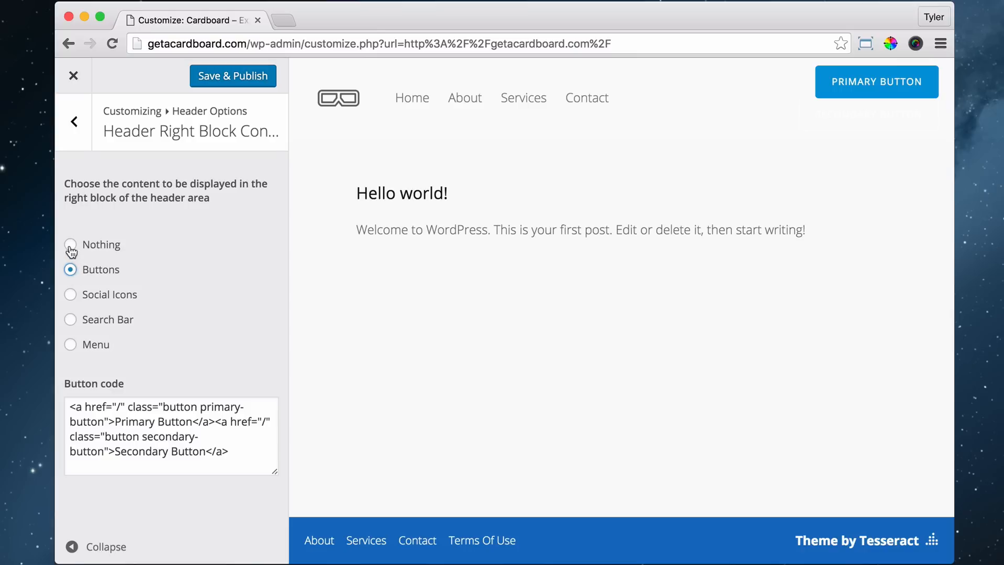
{"action": "left_click", "coordinate": [70, 245]}
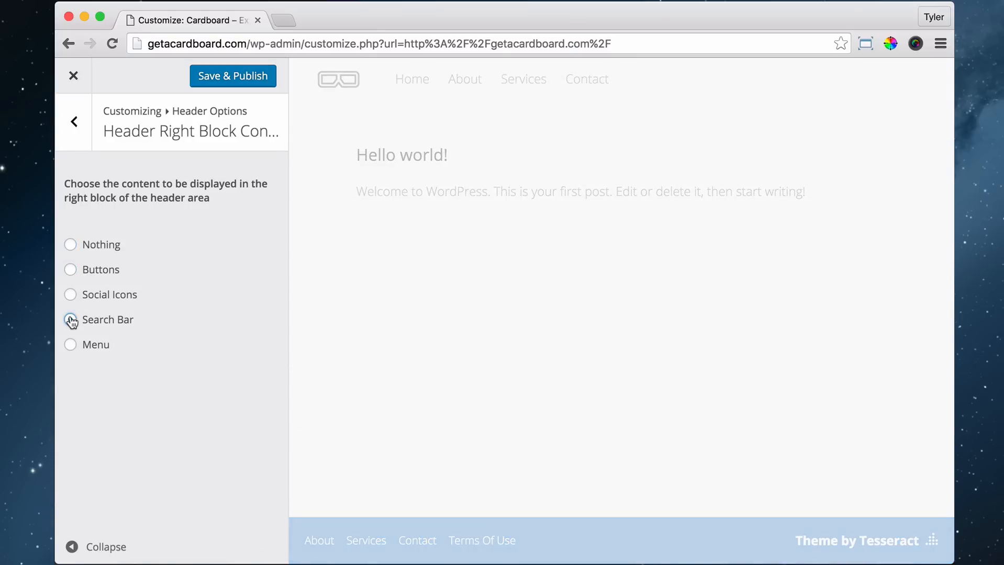
{"action": "left_click", "coordinate": [70, 319]}
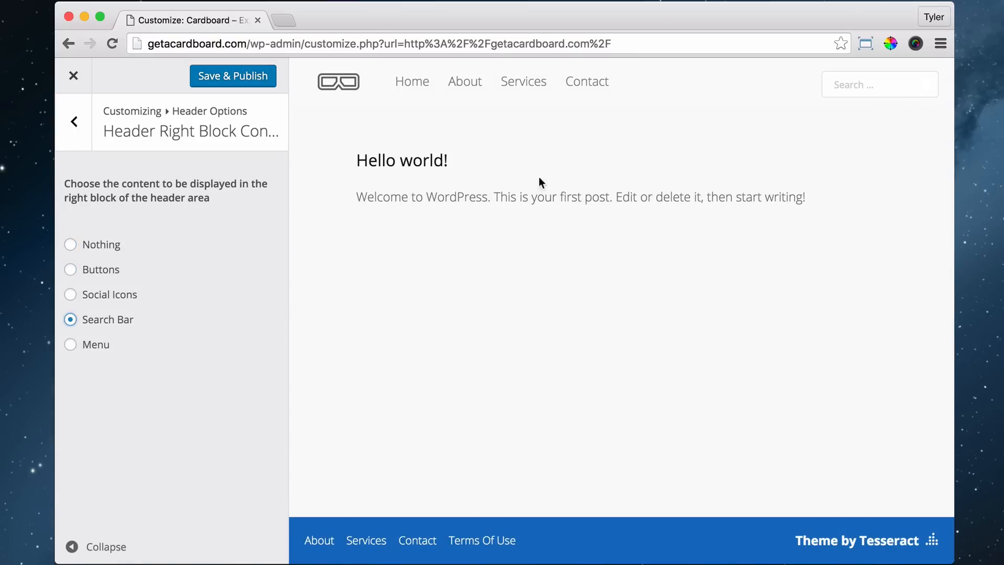
{"action": "mouse_move", "coordinate": [69, 344]}
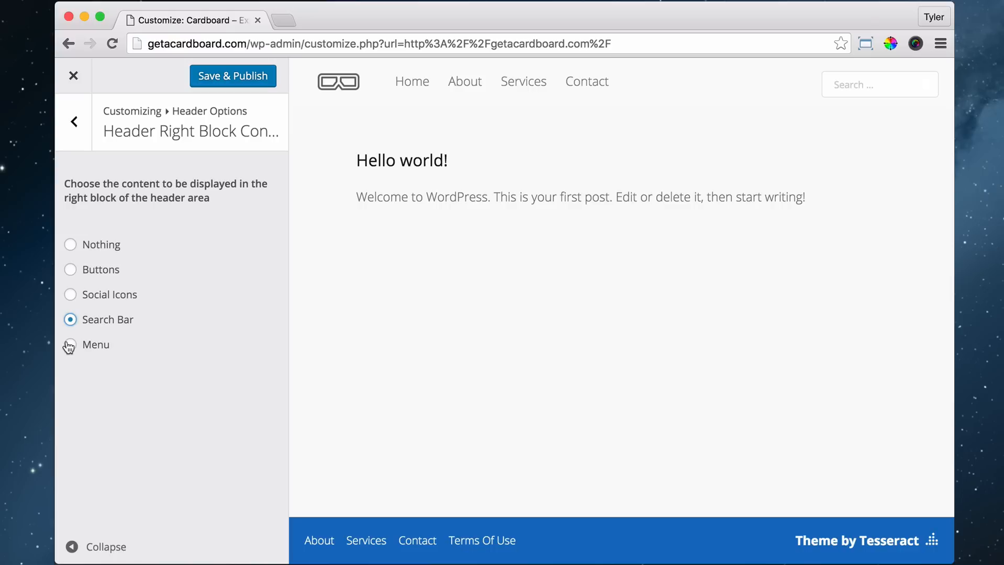
{"action": "left_click", "coordinate": [70, 245]}
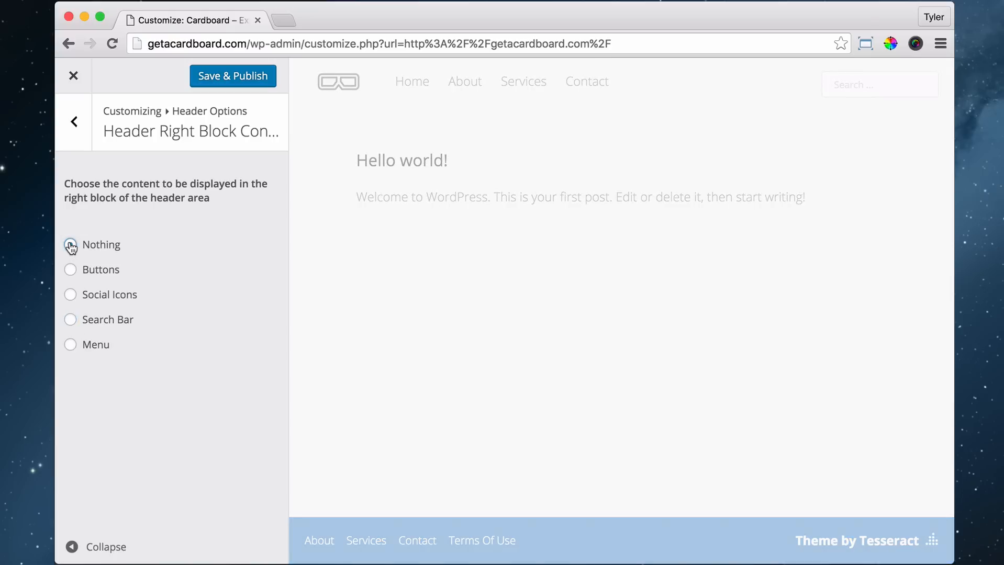
{"action": "left_click", "coordinate": [70, 245]}
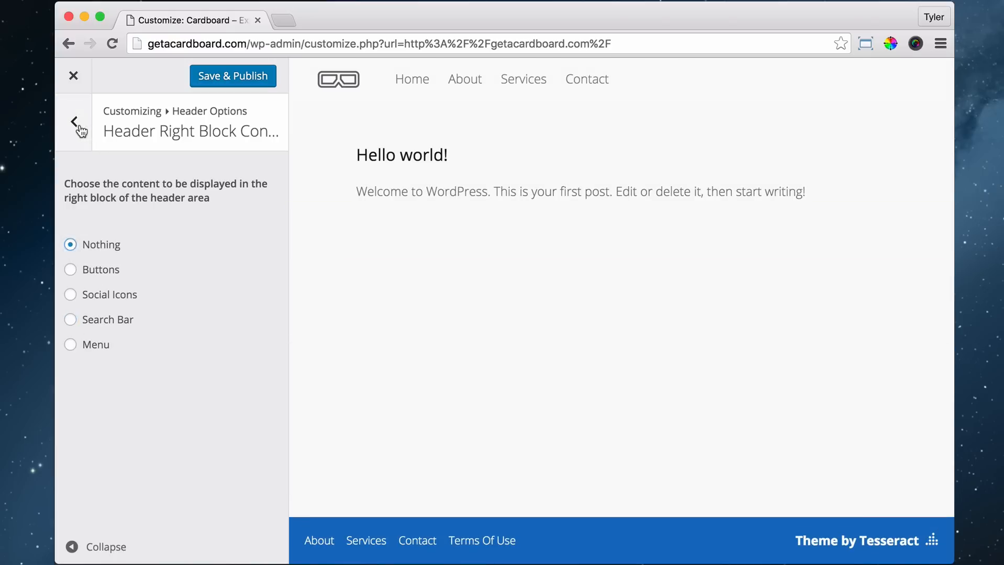
{"action": "left_click", "coordinate": [75, 122]}
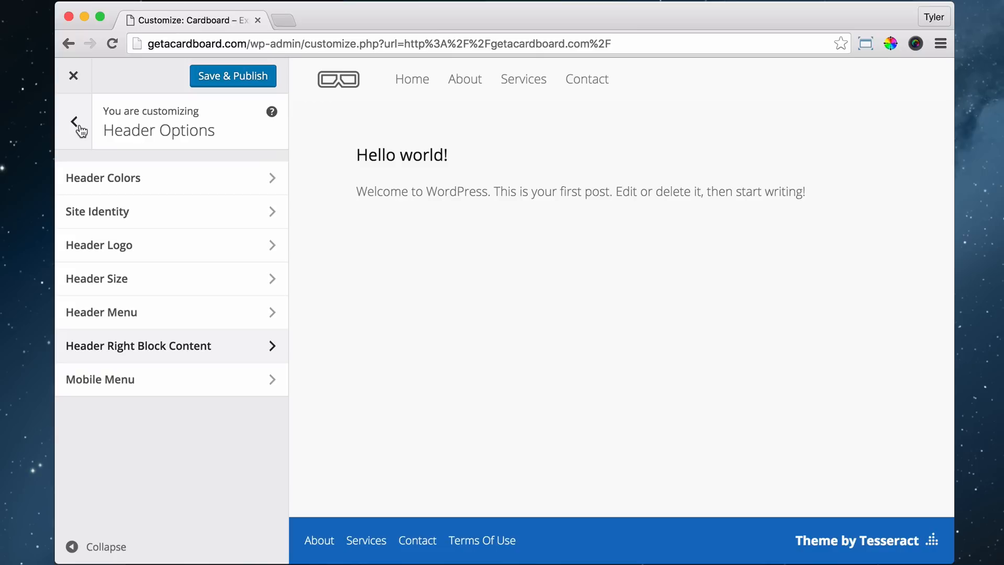
{"action": "mouse_move", "coordinate": [232, 75]}
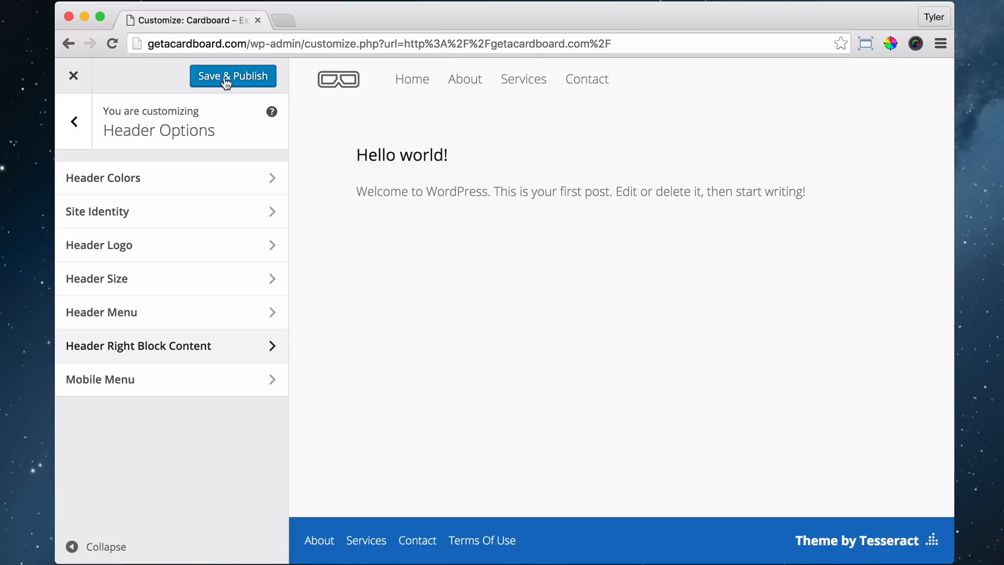
- Save & Publish, close the Customizer, and mark the Edit Header lesson complete on the course page
{"action": "left_click", "coordinate": [232, 76]}
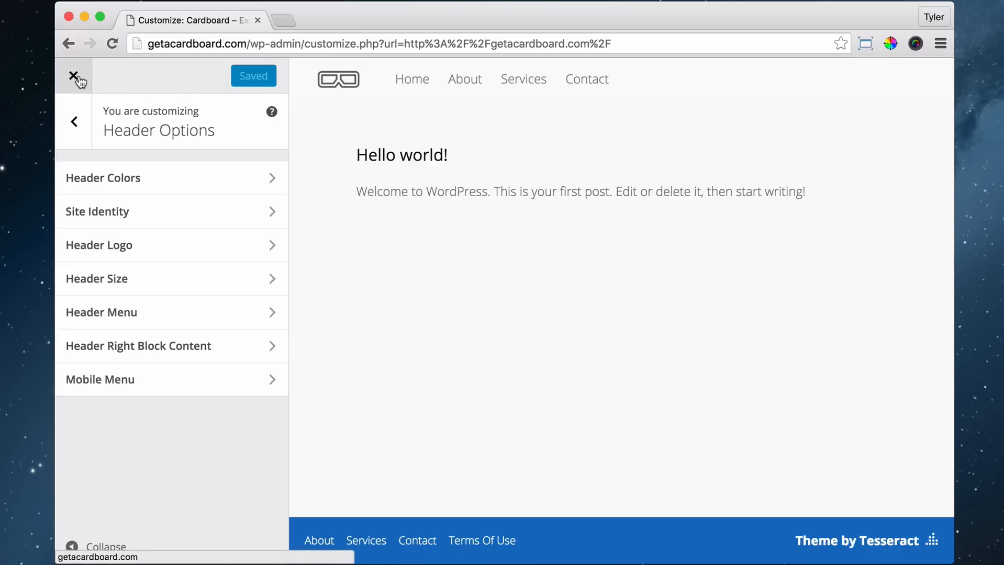
{"action": "left_click", "coordinate": [75, 76]}
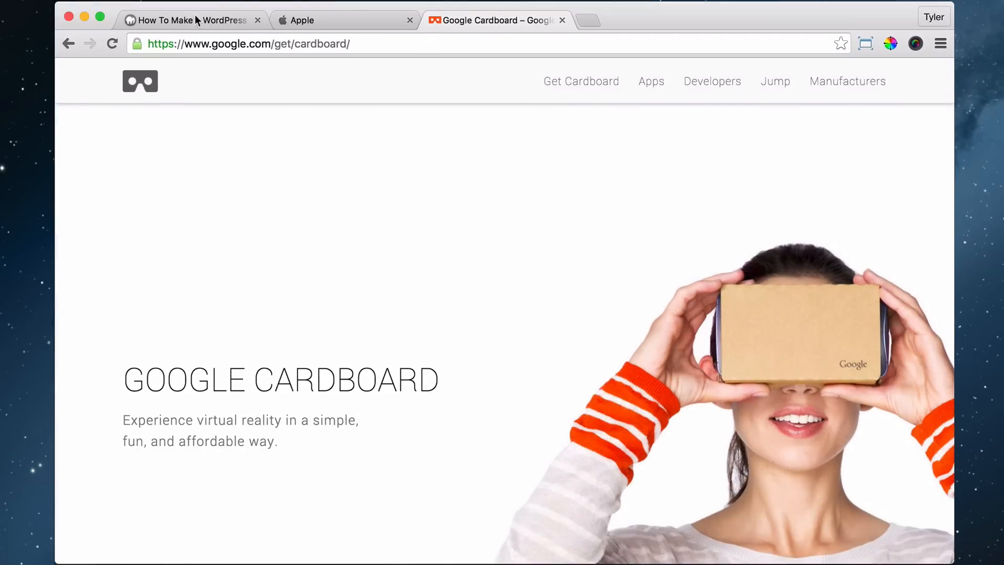
{"action": "left_click", "coordinate": [185, 20]}
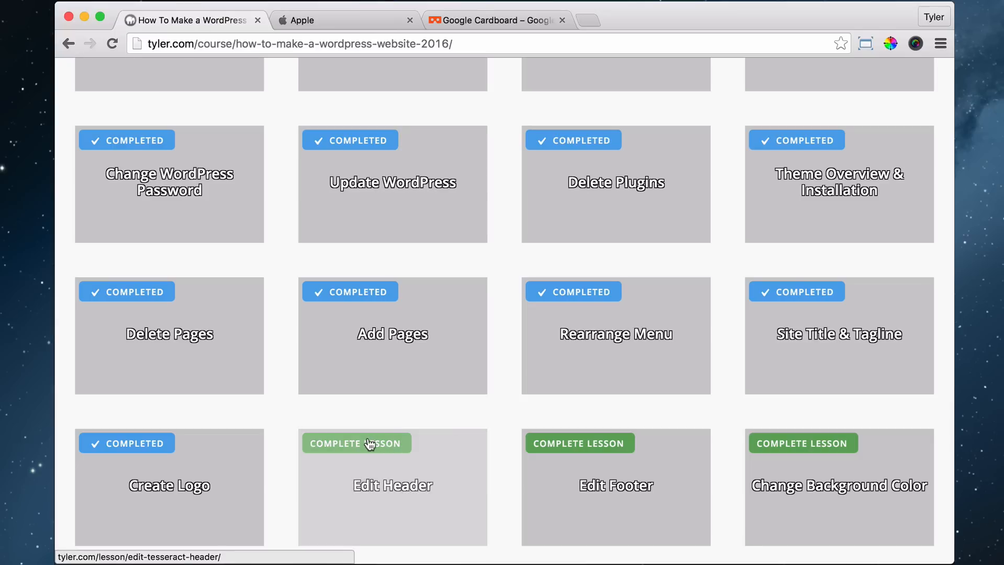
{"action": "left_click", "coordinate": [356, 443]}
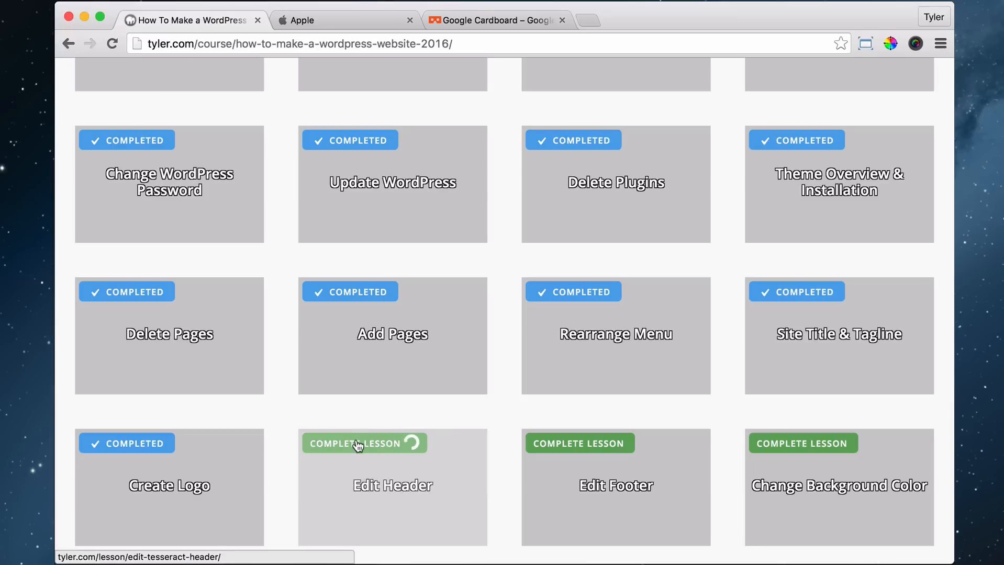